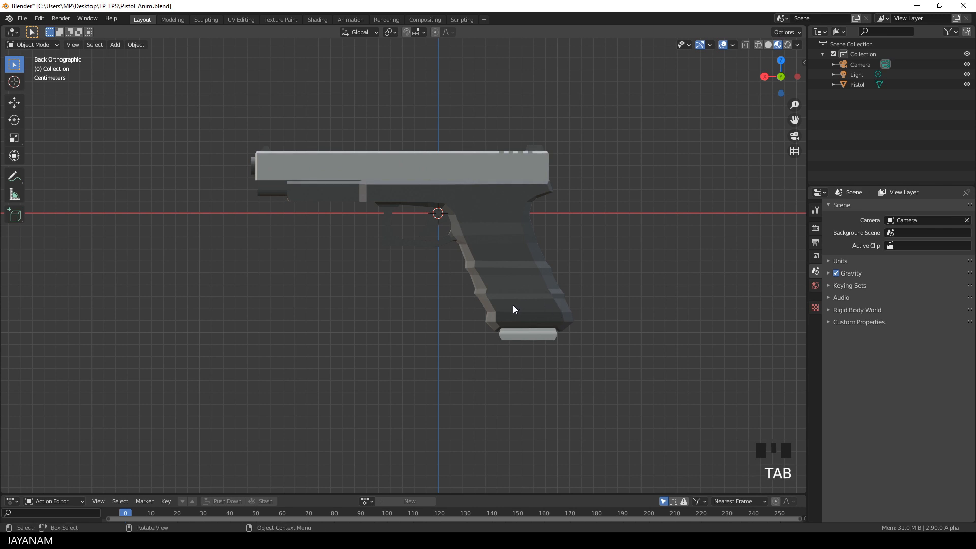
Step: In Edit Mode, select the pistol's trigger and magazine pieces, then return to Object Mode
{"action": "key", "text": "Tab"}
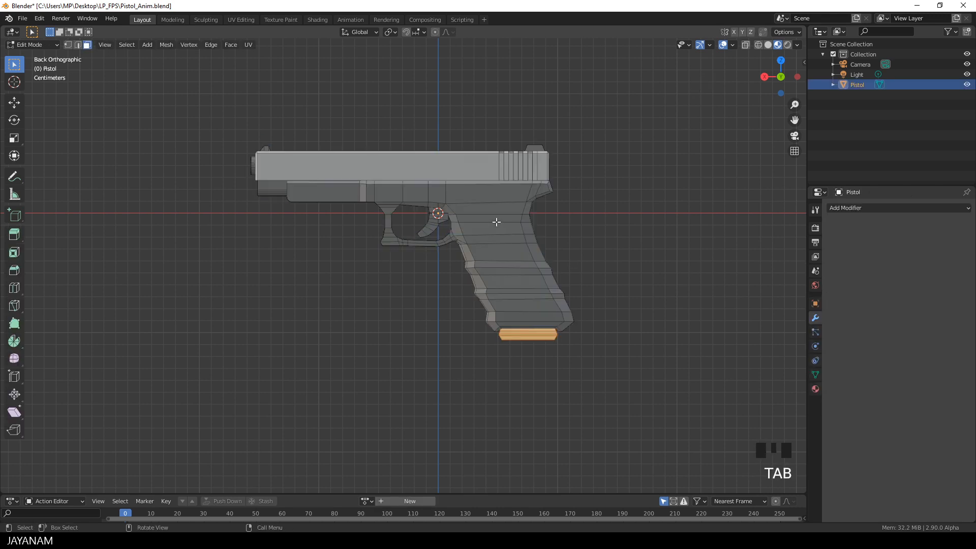
{"action": "key", "text": "a"}
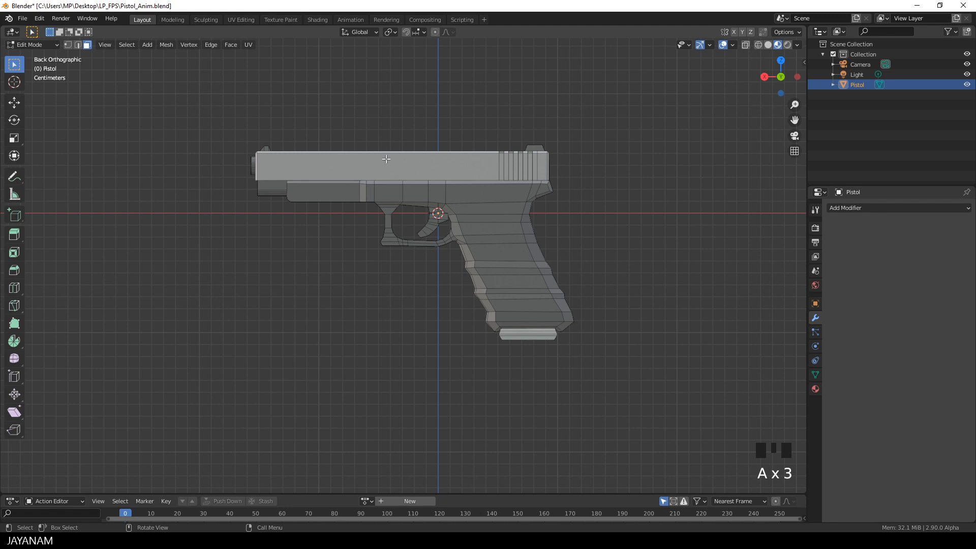
{"action": "key", "text": "l"}
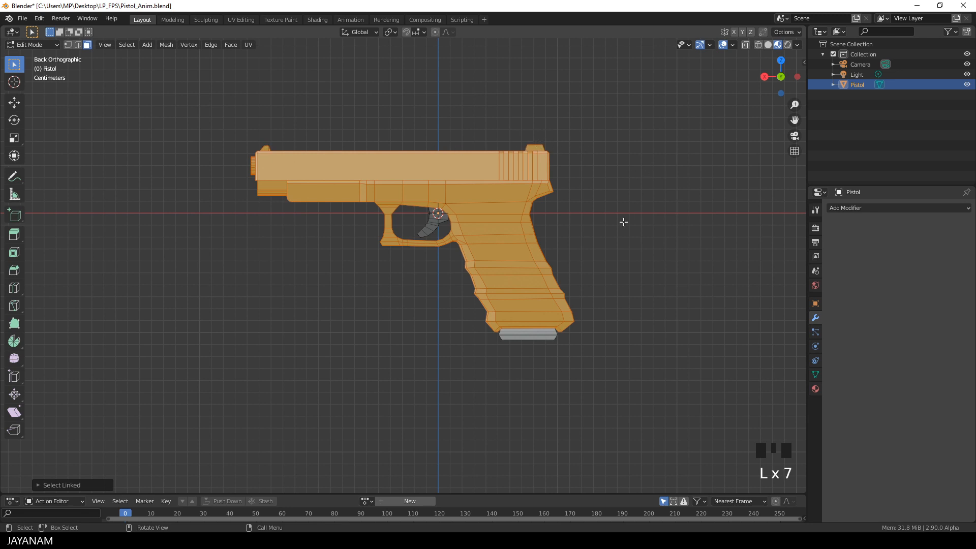
{"action": "mouse_move", "coordinate": [432, 225]}
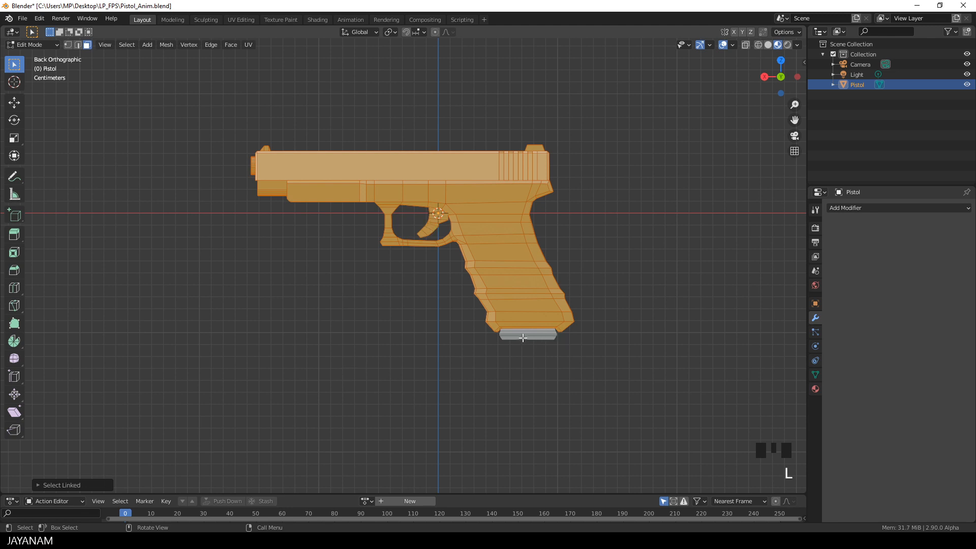
{"action": "key", "text": "a"}
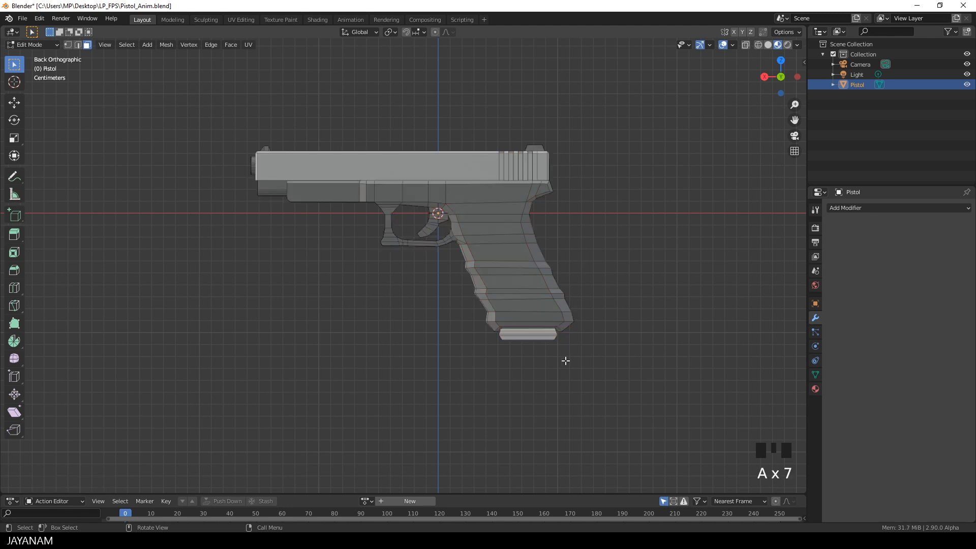
{"action": "mouse_move", "coordinate": [426, 227]}
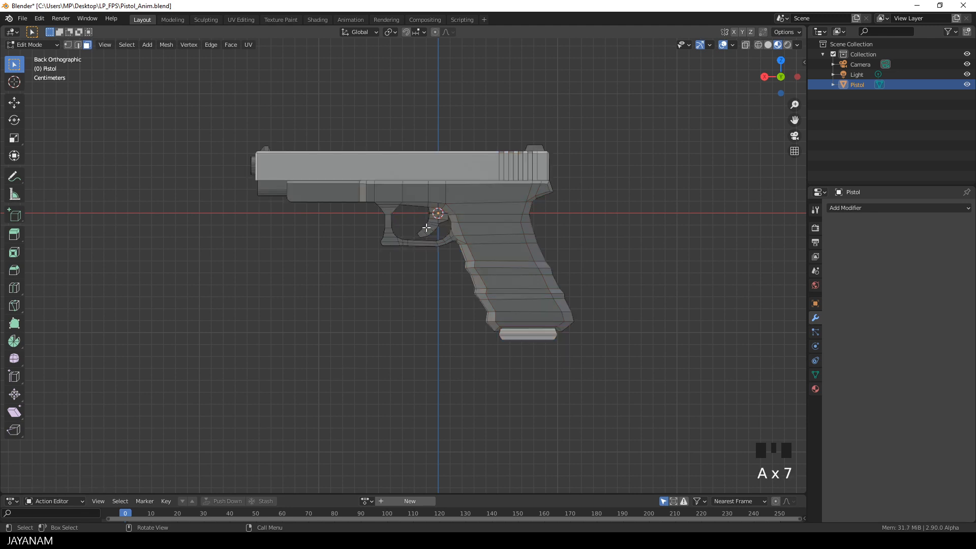
{"action": "key", "text": "g"}
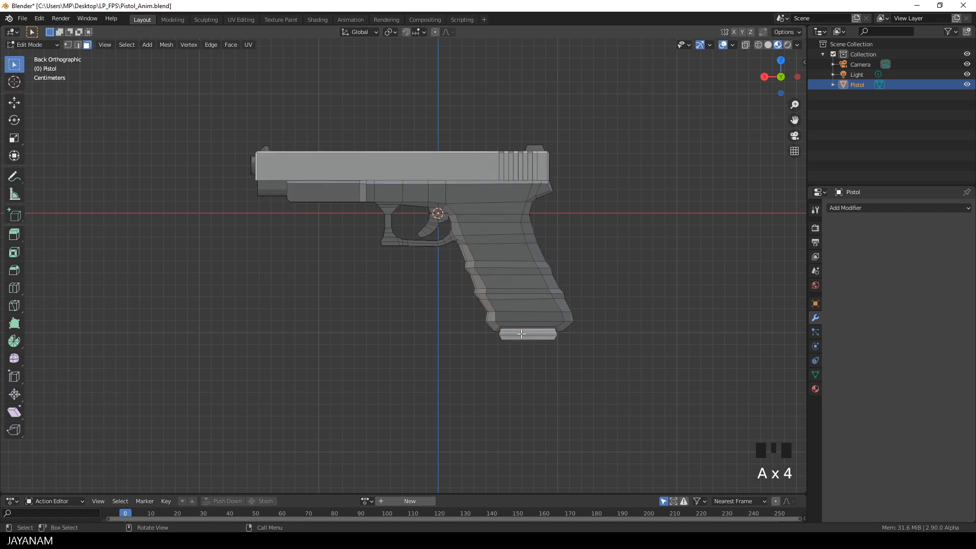
{"action": "key", "text": "g"}
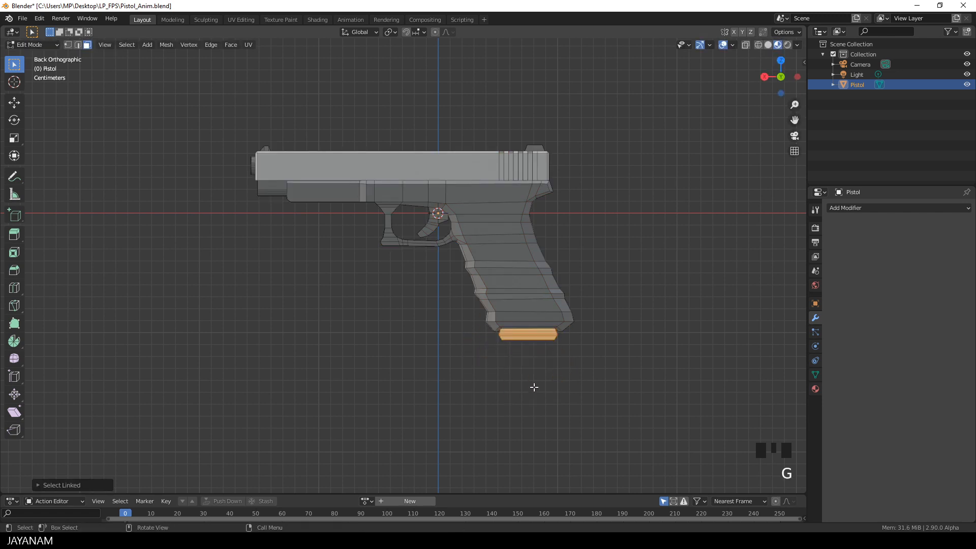
{"action": "key", "text": "Tab"}
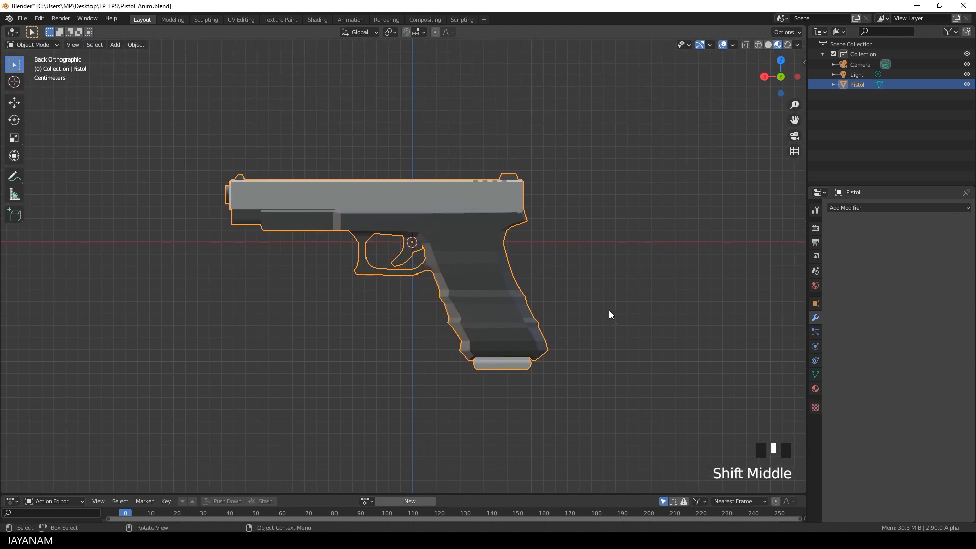
Step: Add an armature at the pistol's origin and expose its bone in the Outliner for renaming to 'root'
{"action": "key", "text": "shift+a"}
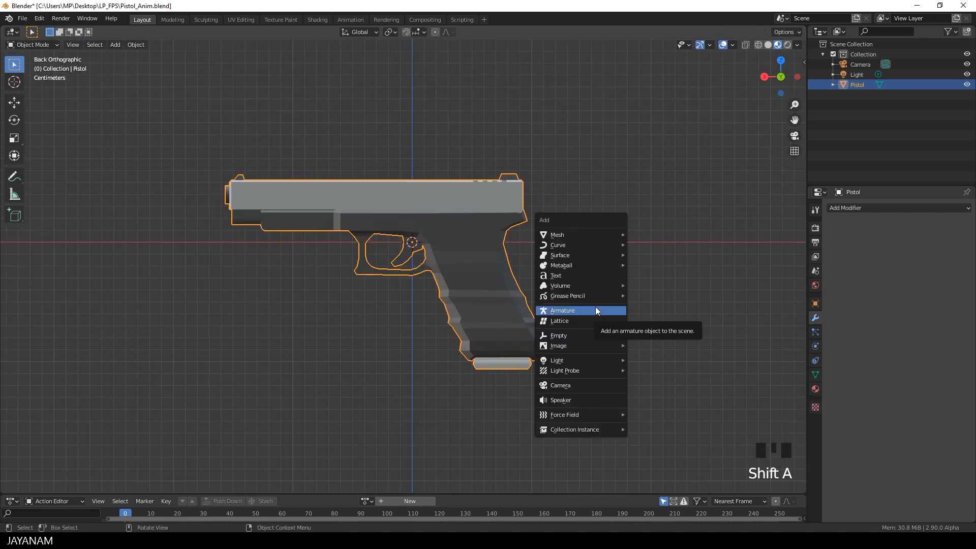
{"action": "left_click", "coordinate": [562, 310]}
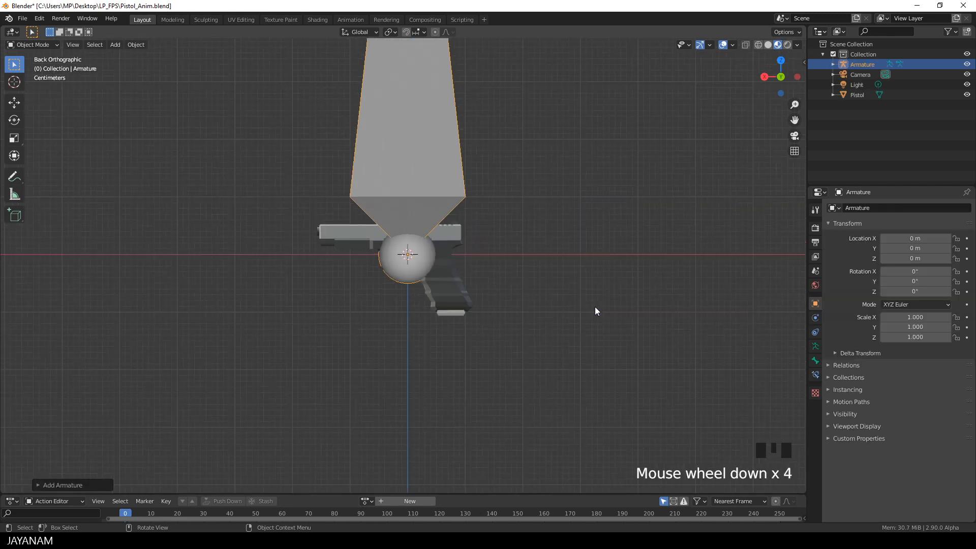
{"action": "scroll", "scroll_direction": "down", "scroll_amount": 3}
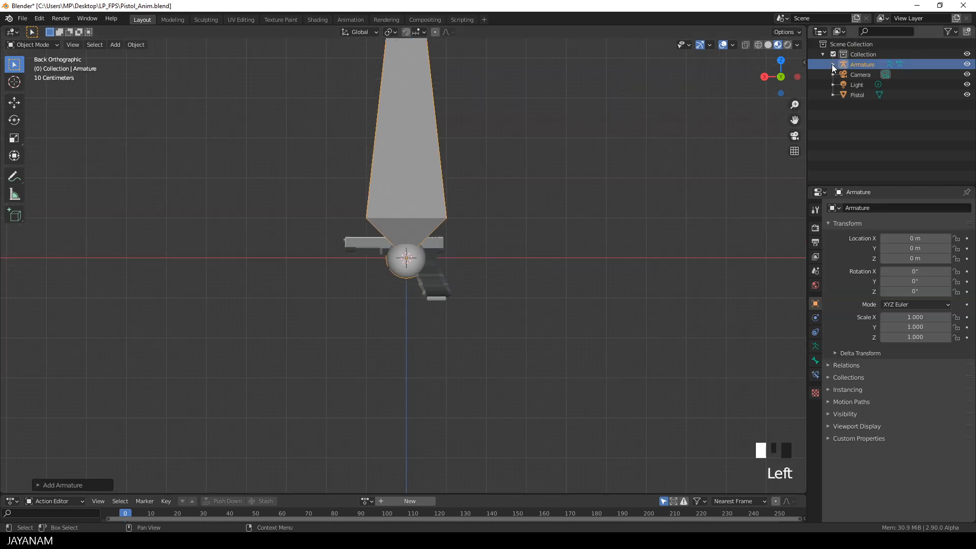
{"action": "left_click", "coordinate": [834, 65]}
{"action": "type", "text": "rod"}
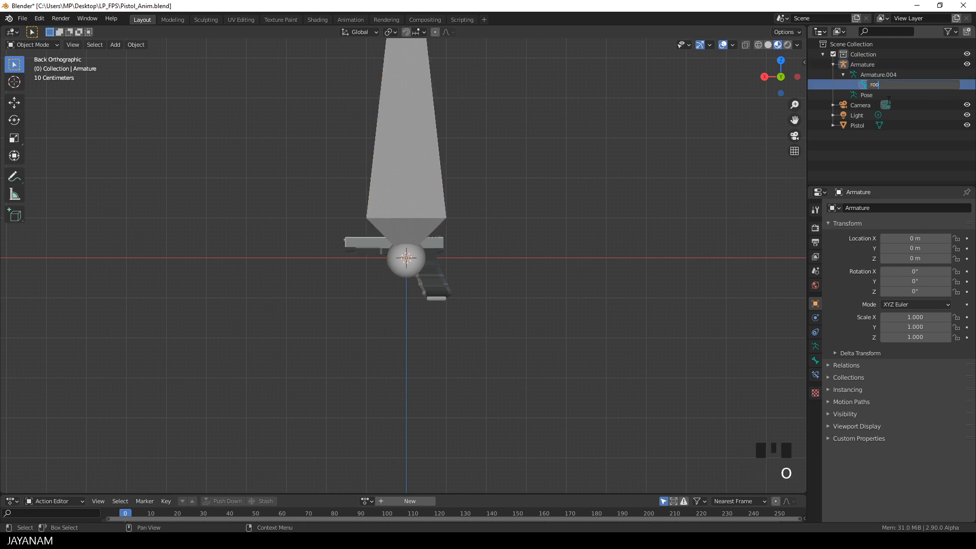
{"action": "scroll", "scroll_direction": "down", "scroll_amount": 3}
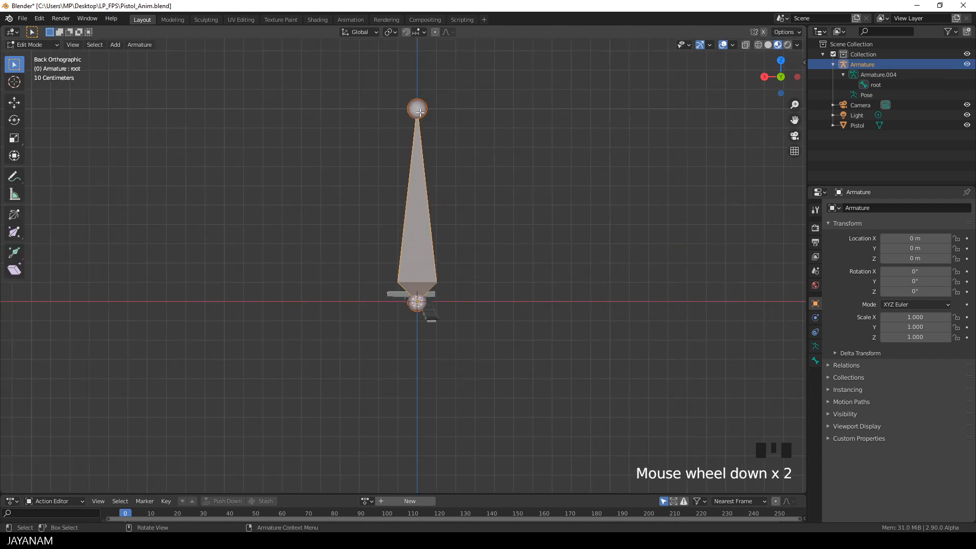
Step: Move the root bone's ends so it runs from above the slide down to the grip's rear
{"action": "key", "text": "g"}
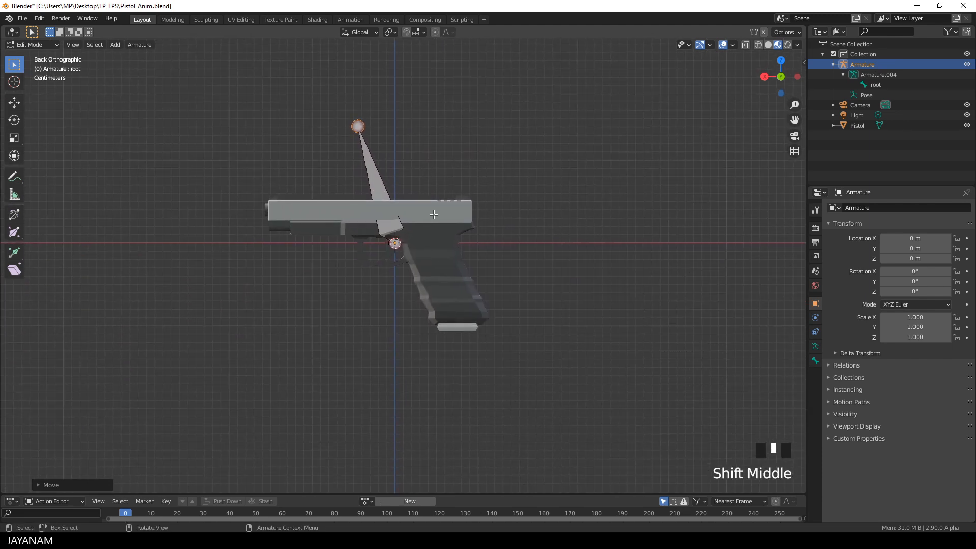
{"action": "key", "text": "g"}
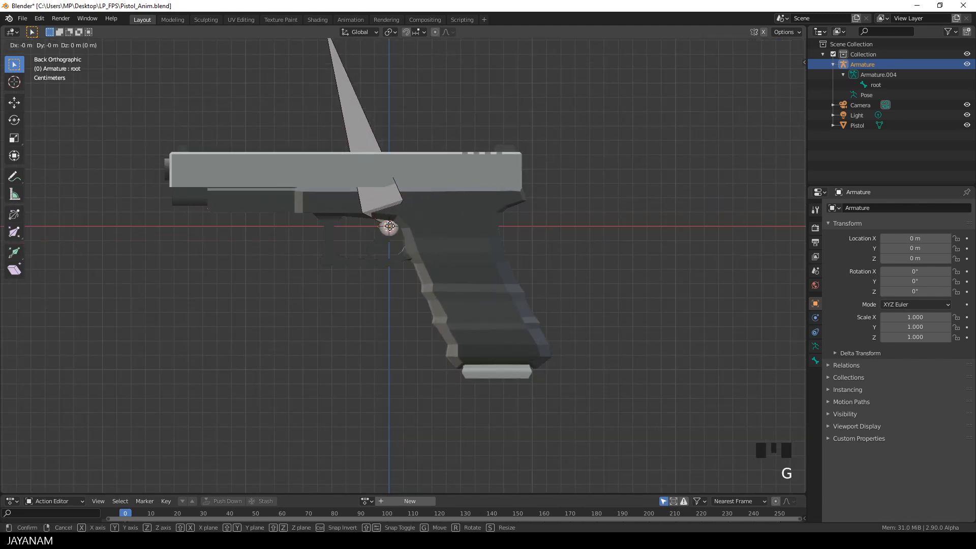
{"action": "scroll", "scroll_direction": "down", "scroll_amount": 3}
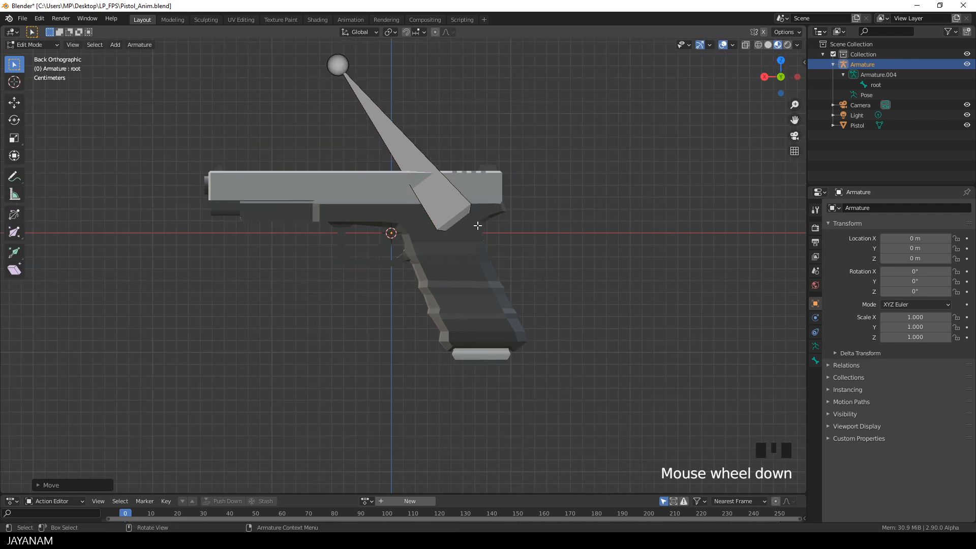
{"action": "key", "text": "g"}
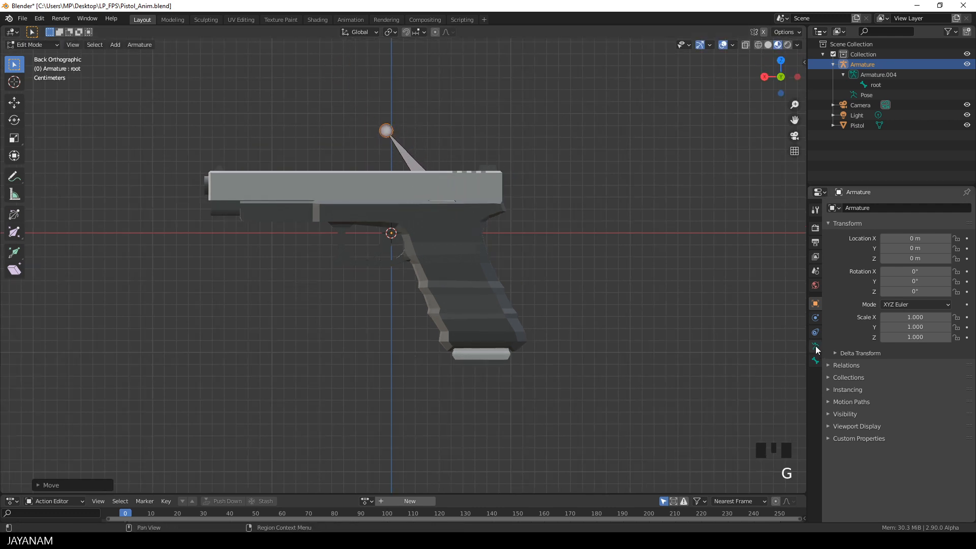
{"action": "left_click", "coordinate": [815, 346]}
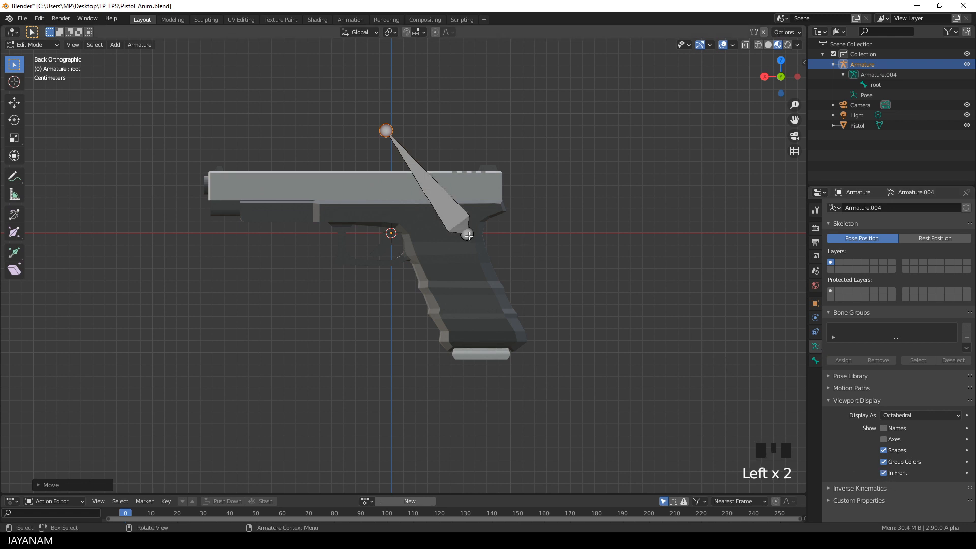
{"action": "key", "text": "g"}
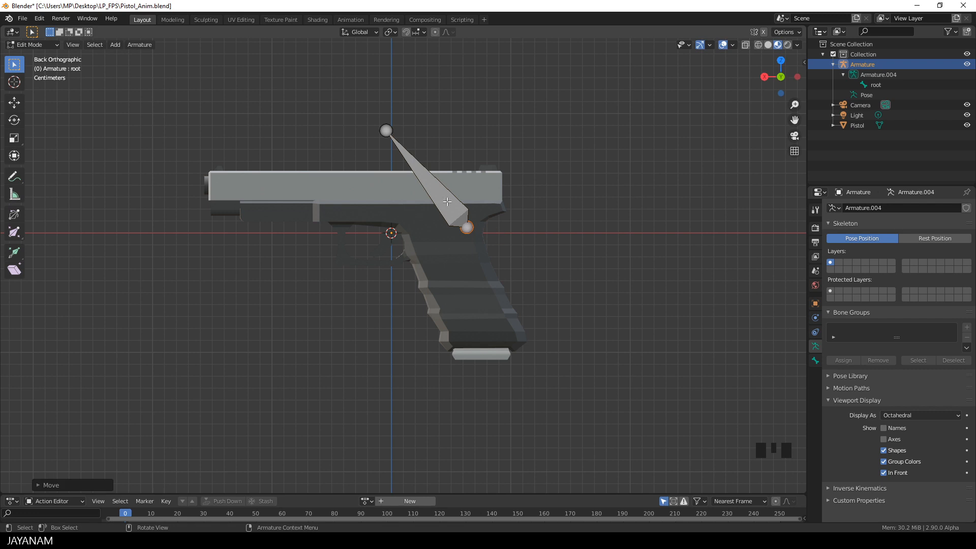
Step: Duplicate the root bone and move the copy upright at the magazine base
{"action": "left_click", "coordinate": [447, 186]}
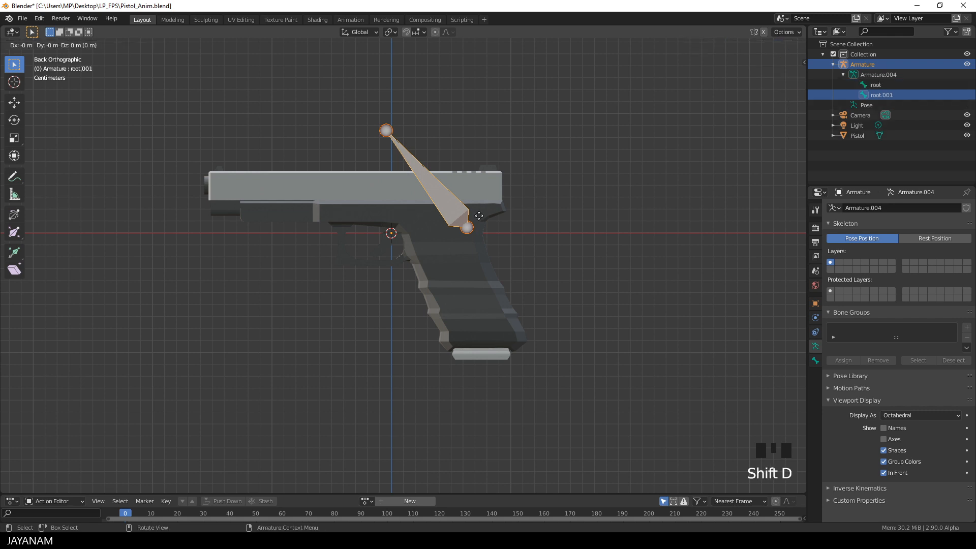
{"action": "key", "text": "shift+d"}
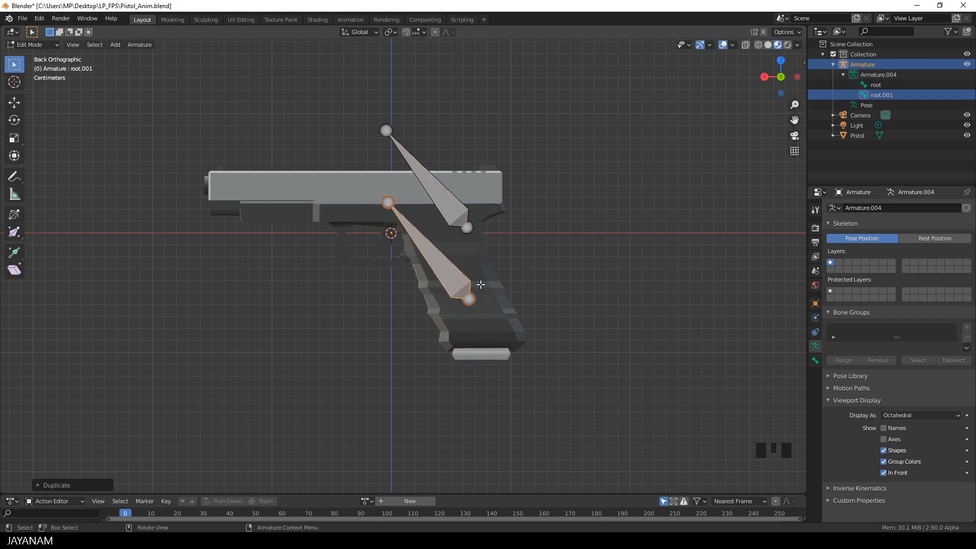
{"action": "key", "text": "g"}
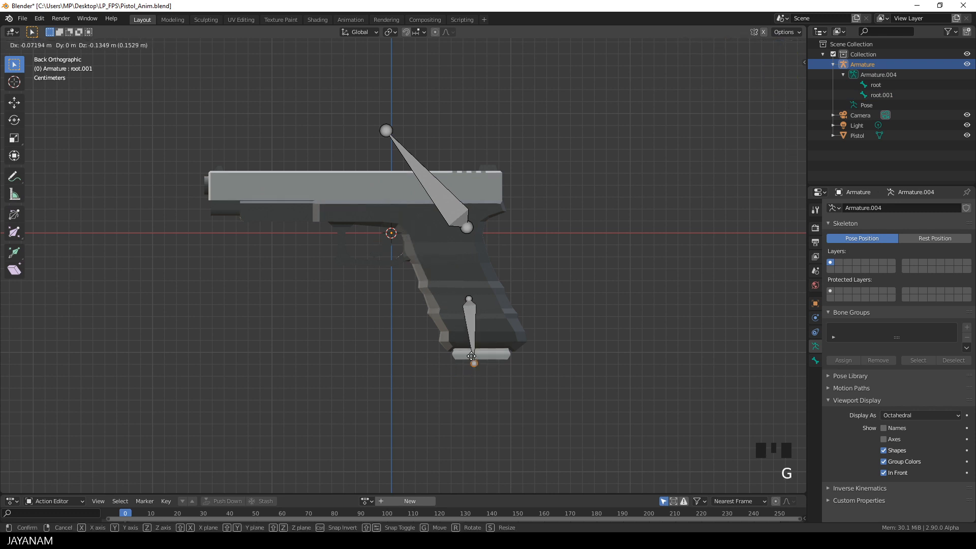
{"action": "scroll", "scroll_direction": "up", "scroll_amount": 3}
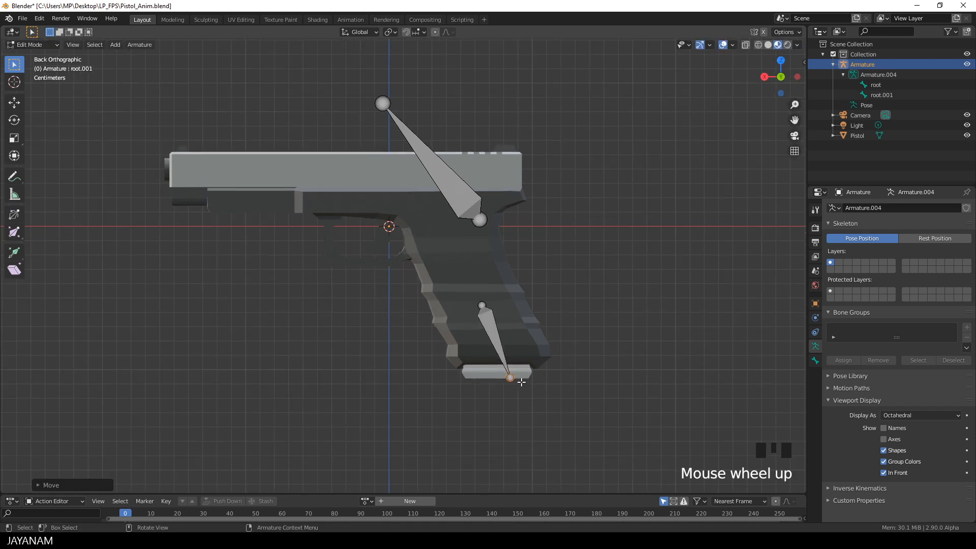
{"action": "left_click", "coordinate": [510, 378]}
{"action": "type", "text": "mag"}
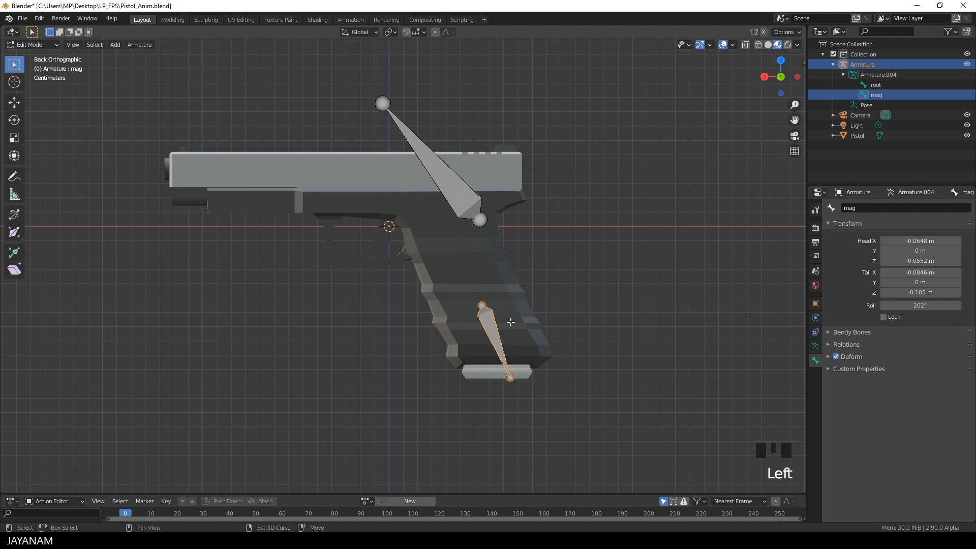
Step: Duplicate the mag bone onto the trigger as 'trigger' and save the file
{"action": "key", "text": "shift+d"}
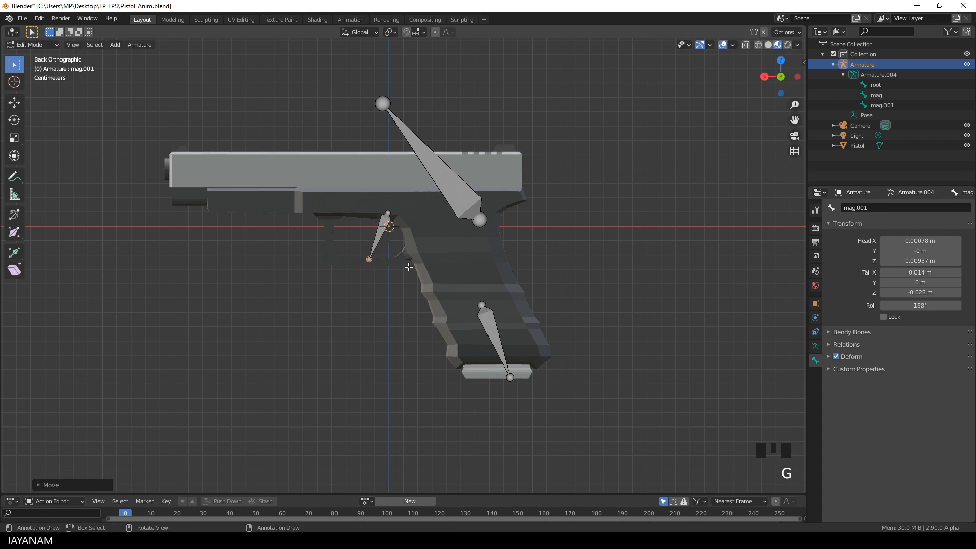
{"action": "scroll", "scroll_direction": "up", "scroll_amount": 3}
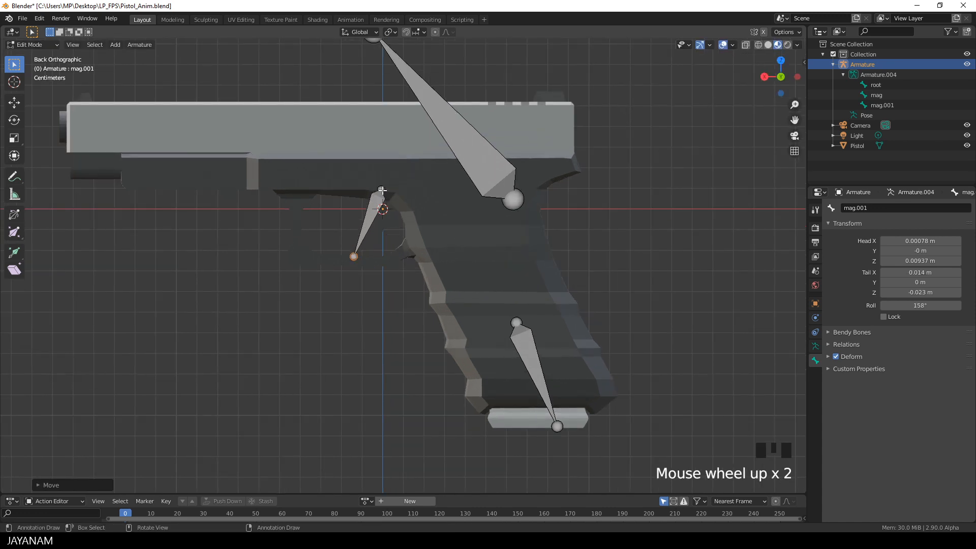
{"action": "key", "text": "g"}
{"action": "type", "text": "trigger"}
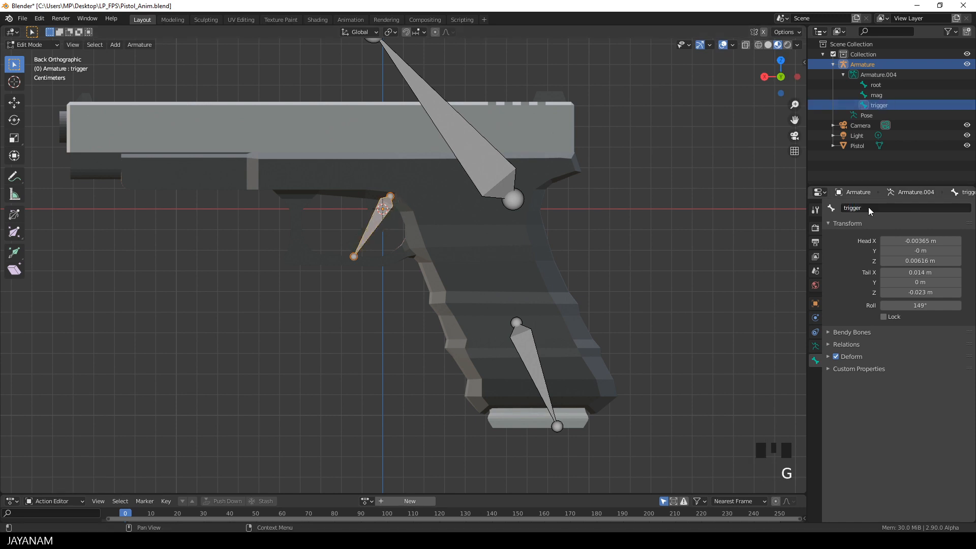
{"action": "key", "text": "ctrl+s"}
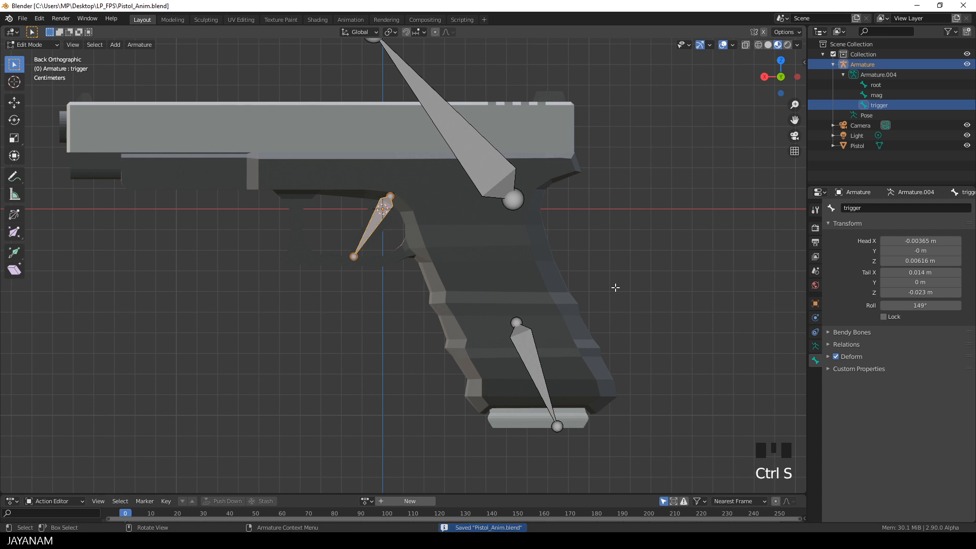
Step: Parent the mag and trigger bones to root using Keep Offset
{"action": "scroll", "scroll_direction": "down", "scroll_amount": 3}
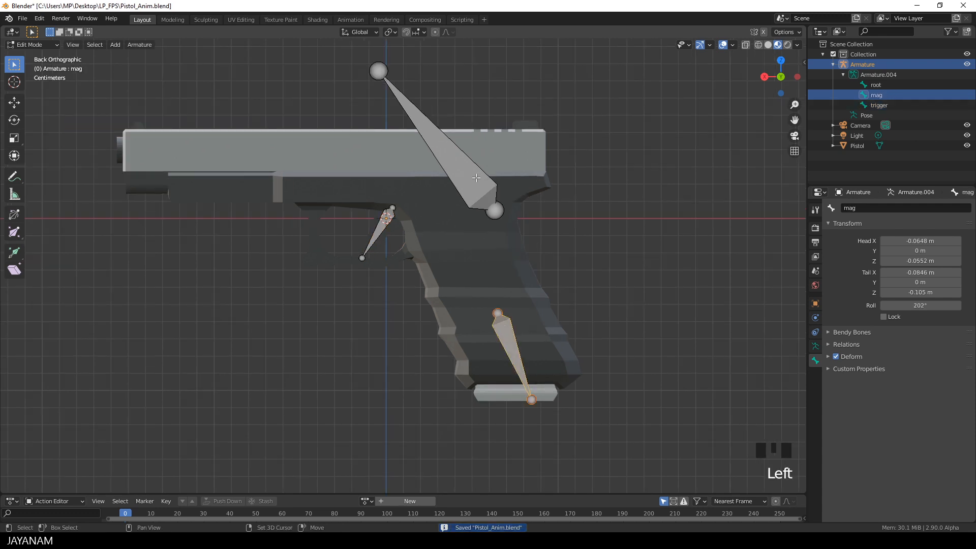
{"action": "key", "text": "ctrl+p"}
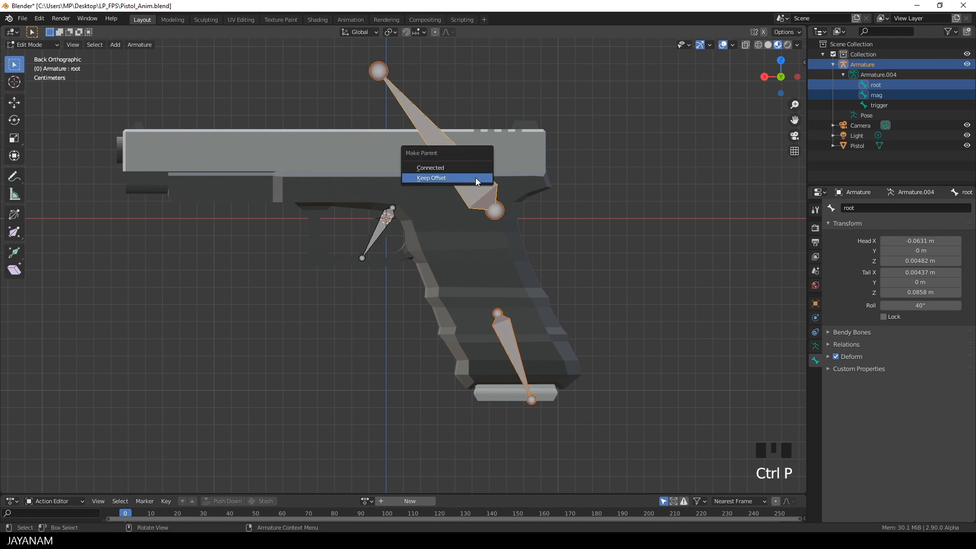
{"action": "left_click", "coordinate": [430, 177]}
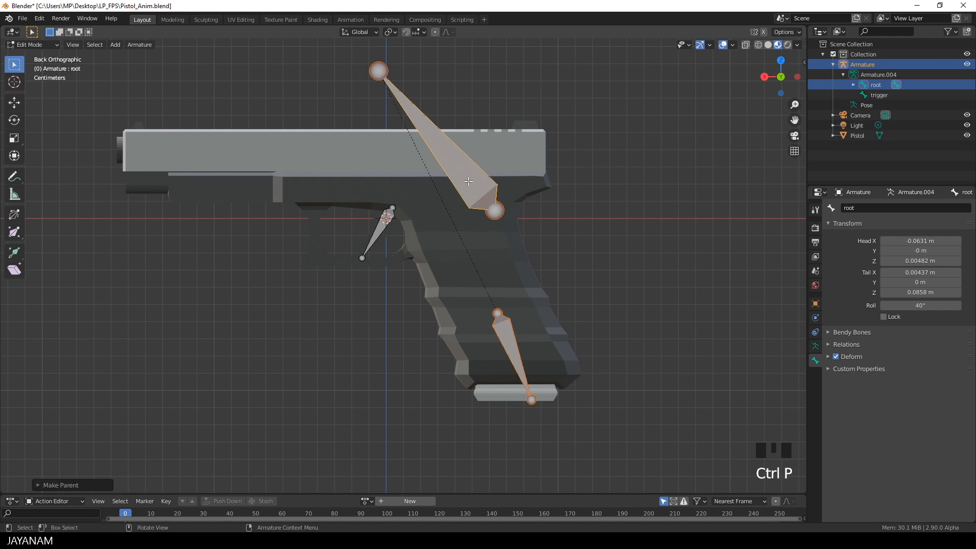
{"action": "left_click", "coordinate": [378, 230]}
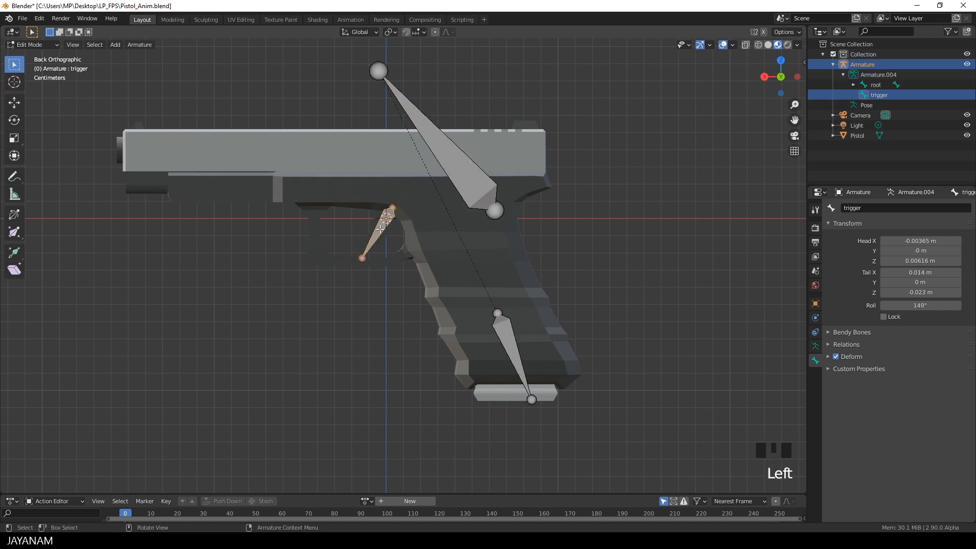
{"action": "key", "text": "ctrl+p"}
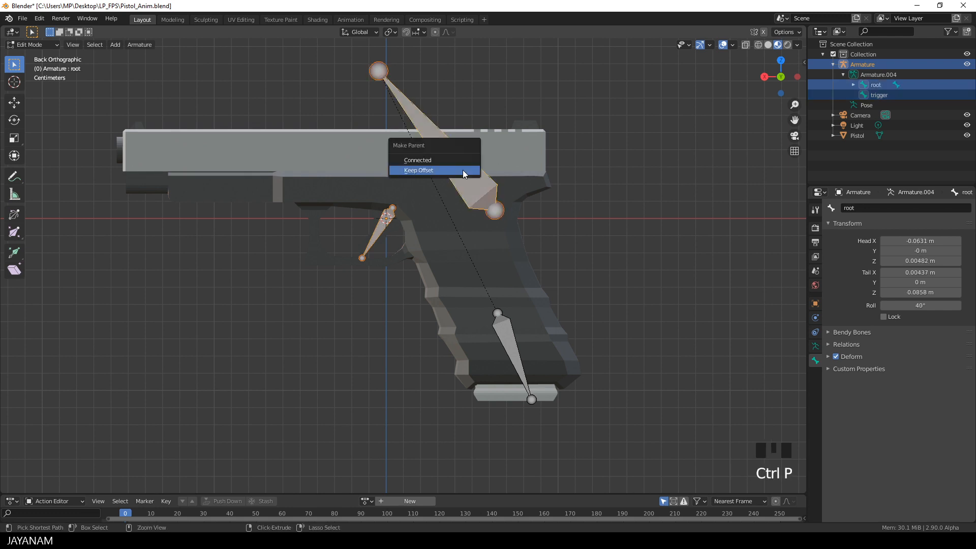
{"action": "left_click", "coordinate": [418, 169]}
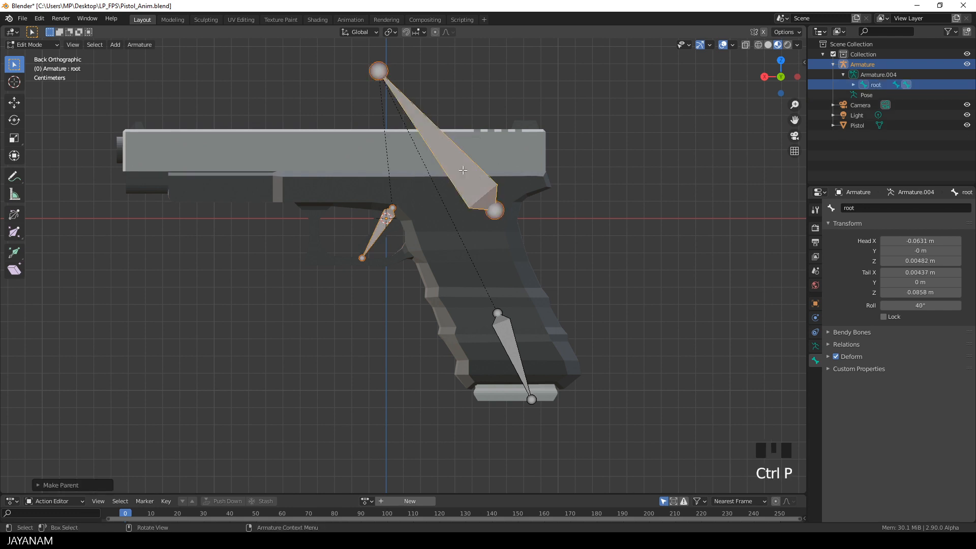
Step: Test the bone hierarchy in Pose Mode, then return to bone editing
{"action": "key", "text": "Tab"}
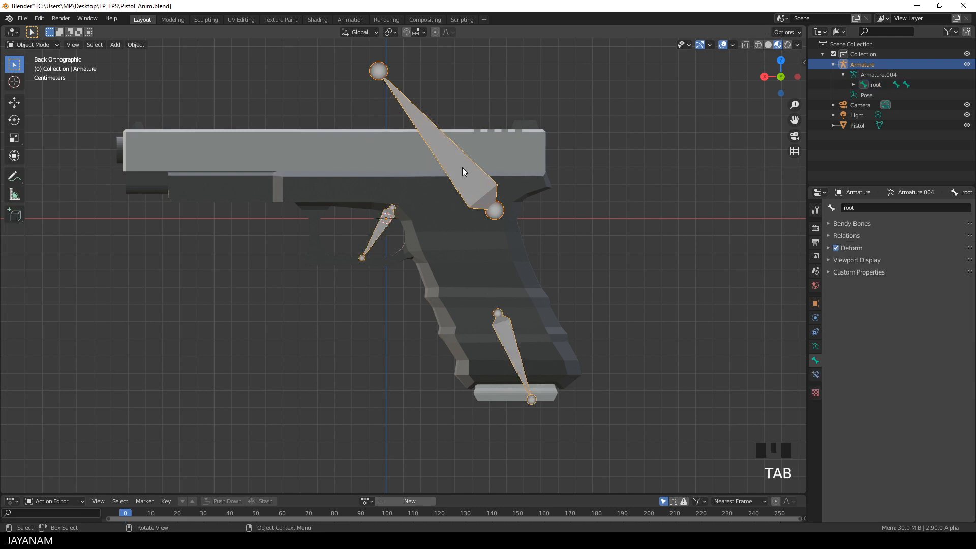
{"action": "key", "text": "ctrl+tab"}
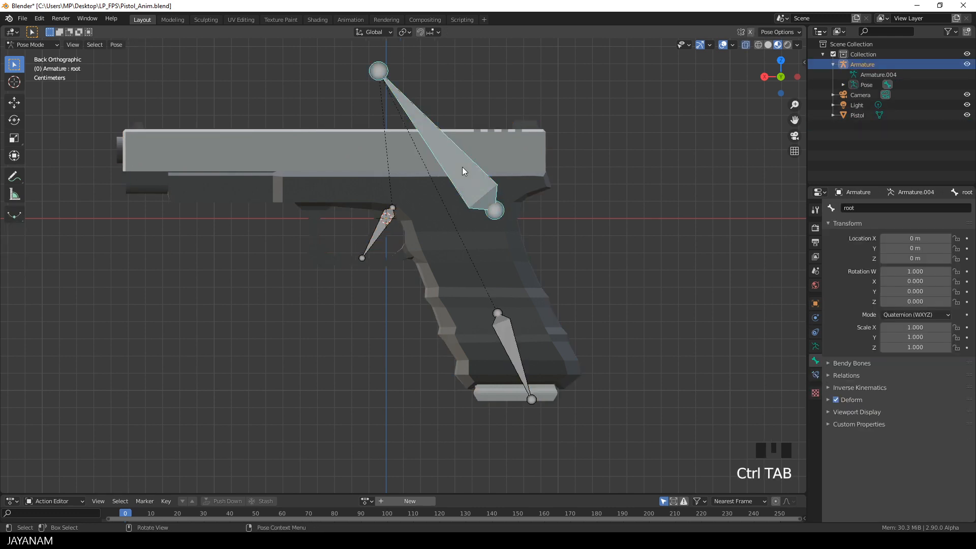
{"action": "key", "text": "g"}
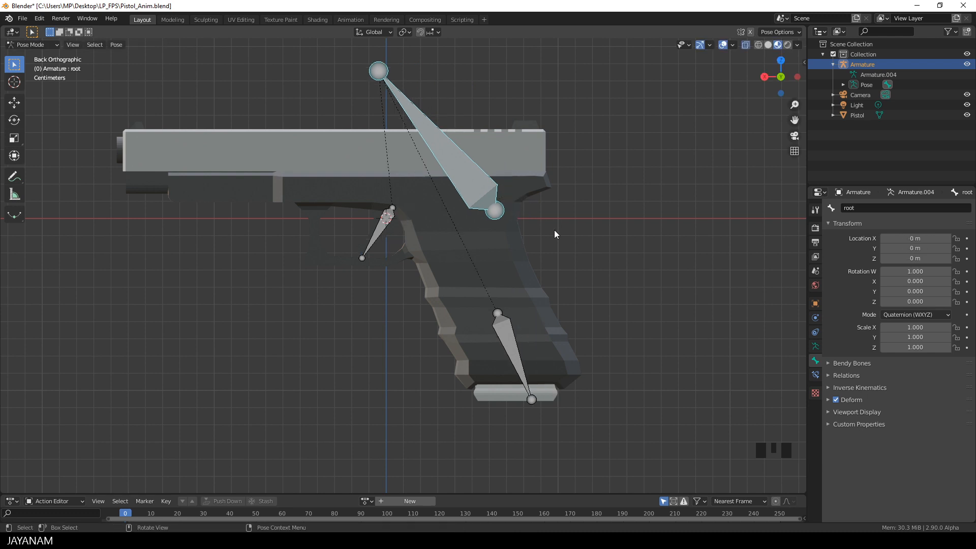
{"action": "key", "text": "Tab"}
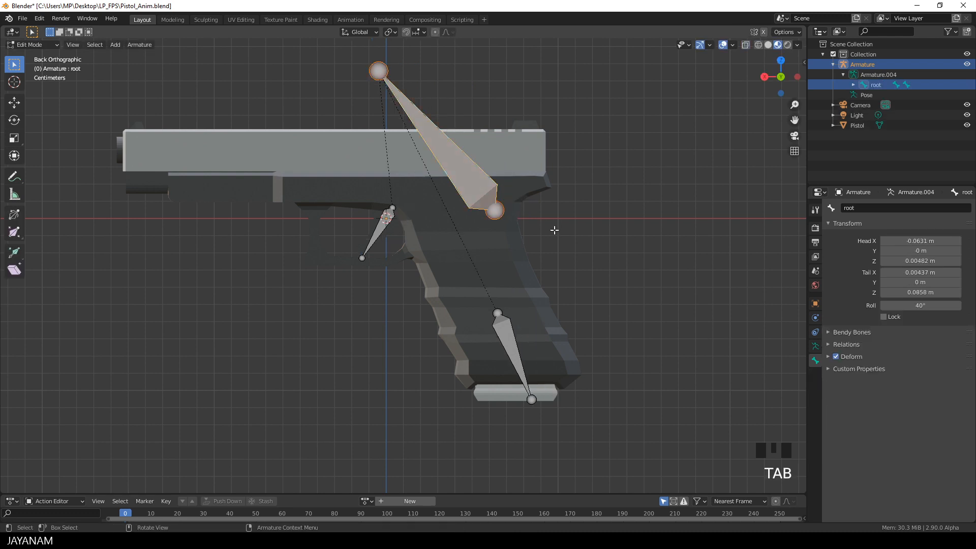
{"action": "mouse_move", "coordinate": [459, 277]}
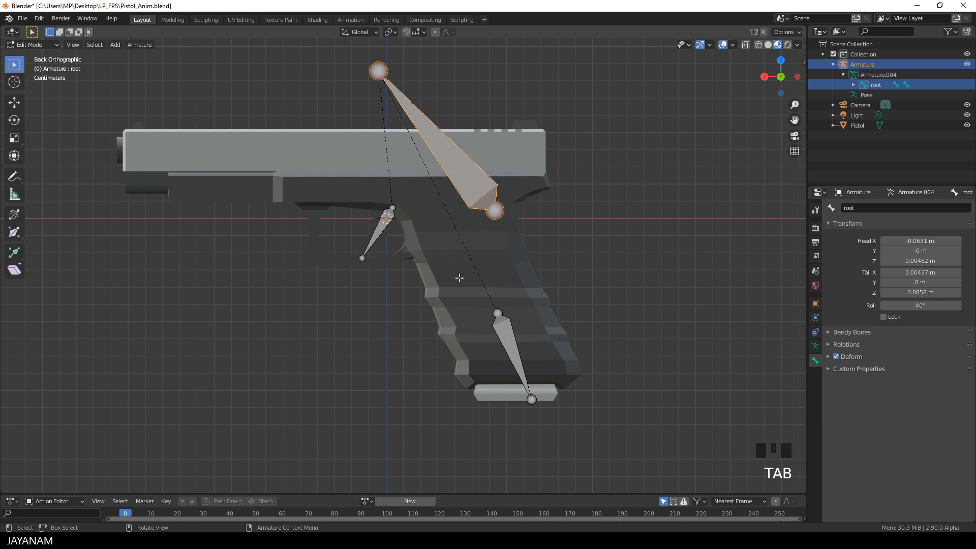
Step: Switch to Object Mode and bring up Set Parent To for pistol and armature
{"action": "key", "text": "ctrl+tab"}
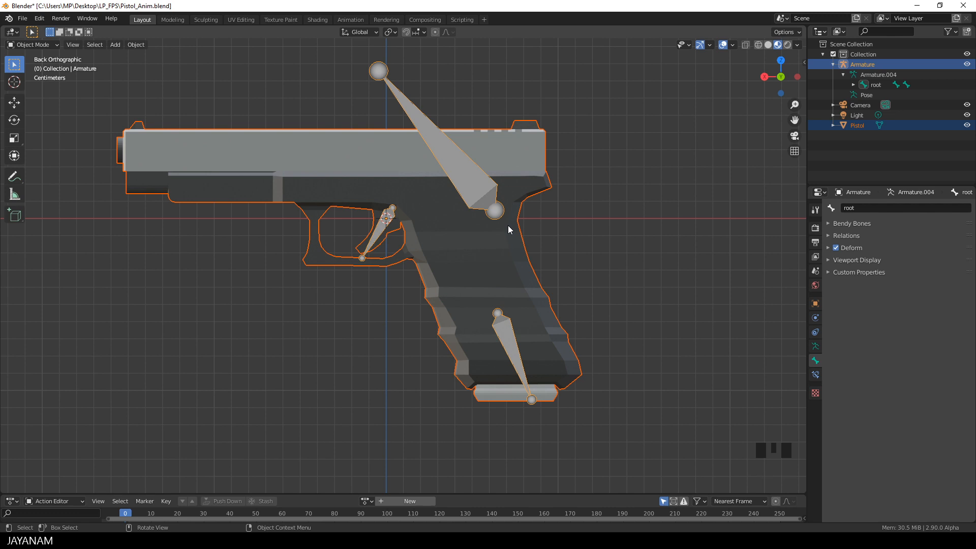
{"action": "key", "text": "Ctrl+P"}
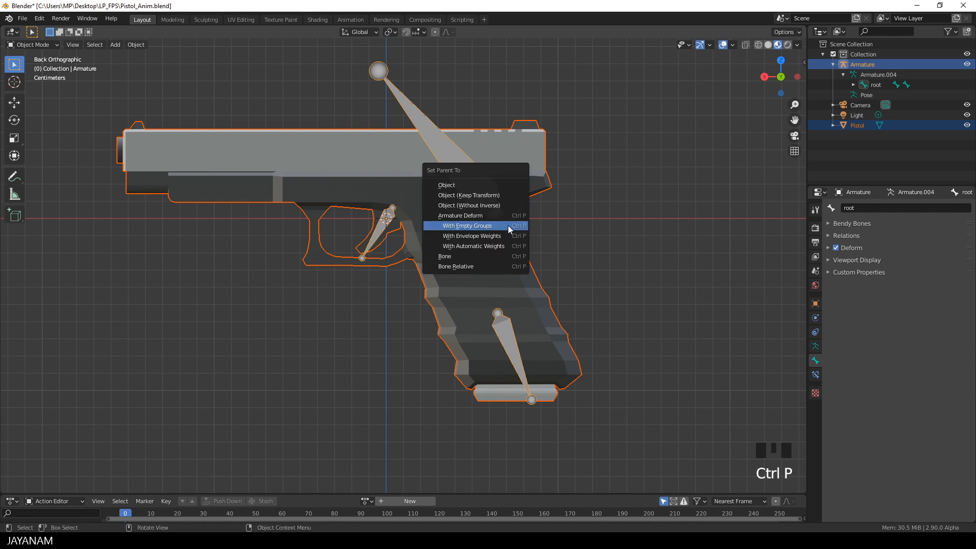
{"action": "mouse_move", "coordinate": [461, 215]}
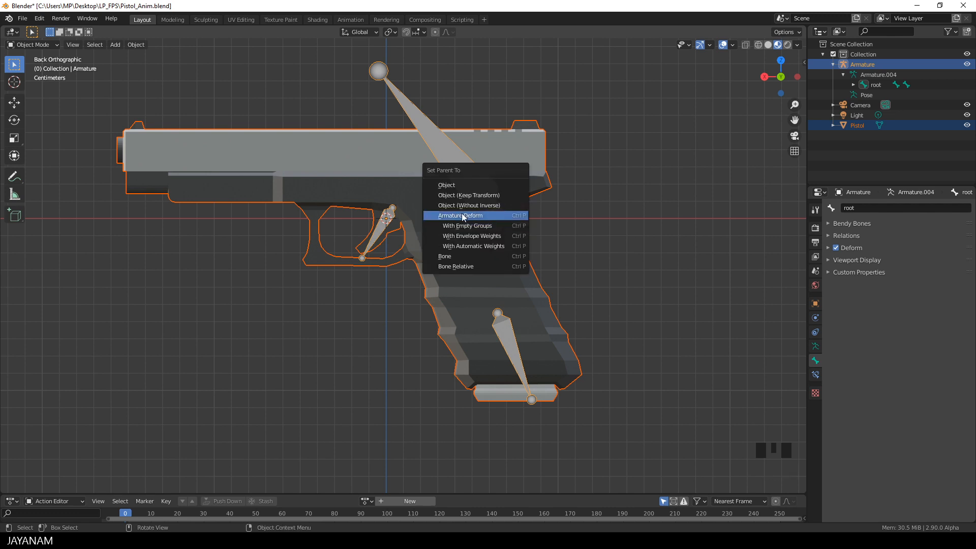
{"action": "mouse_move", "coordinate": [471, 226]}
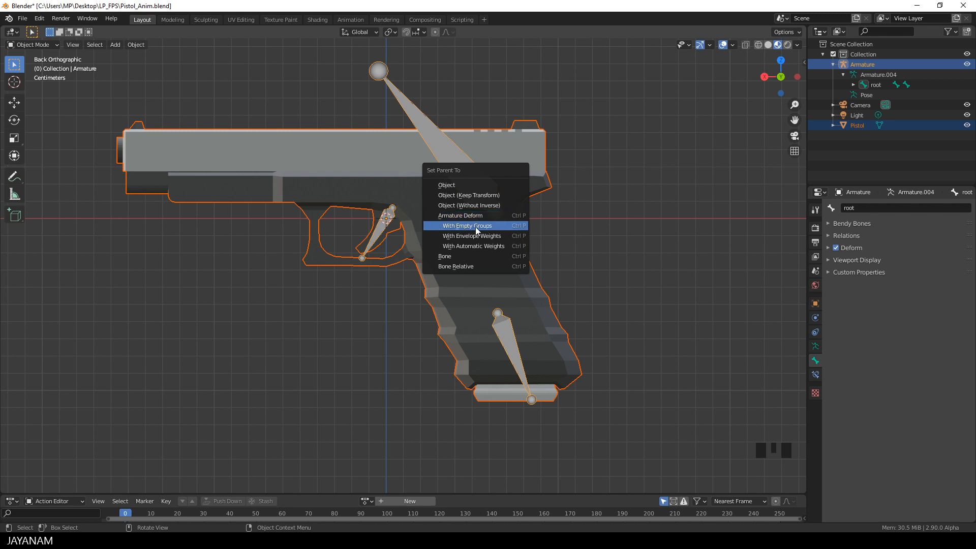
Step: Parent with Armature Deform (Empty Groups), then verify the vertex groups and Armature modifier
{"action": "left_click", "coordinate": [466, 225]}
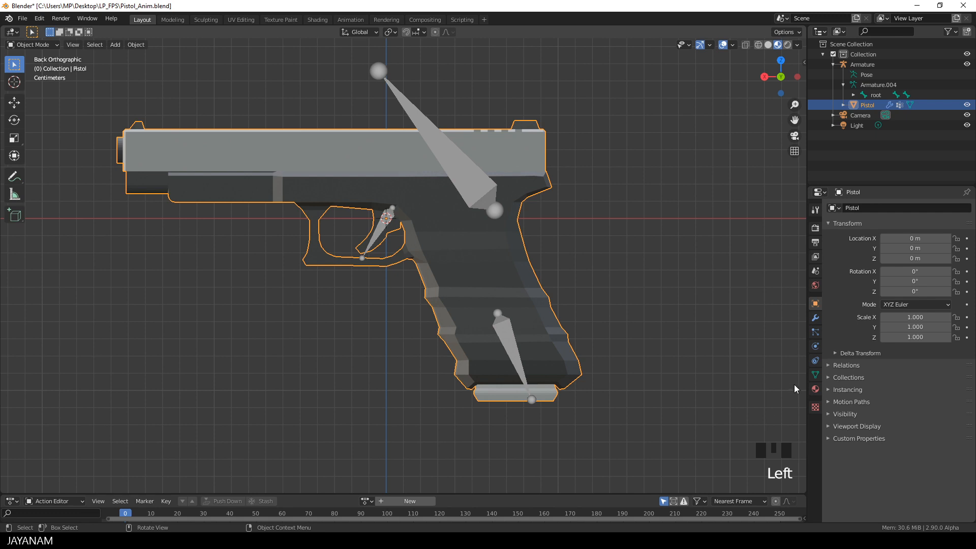
{"action": "left_click", "coordinate": [815, 360]}
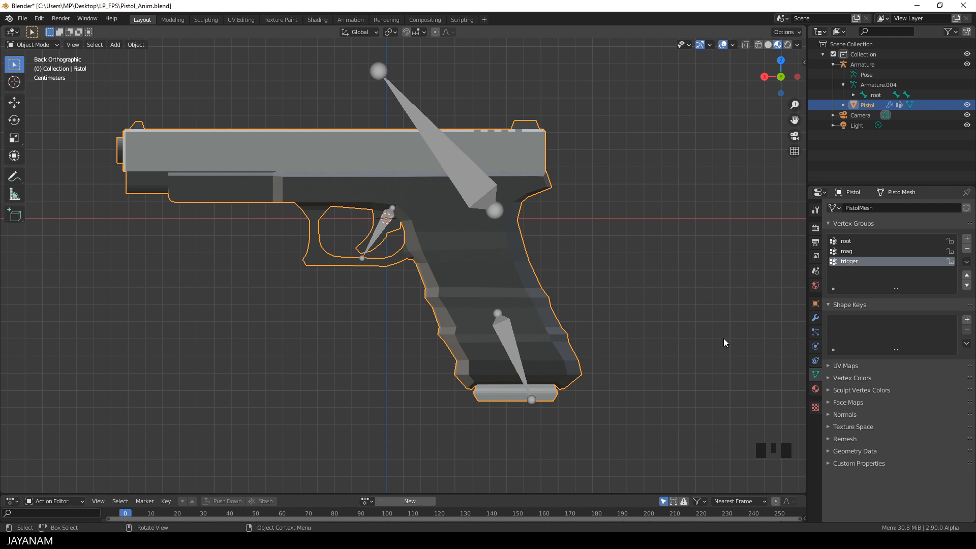
{"action": "mouse_move", "coordinate": [479, 245]}
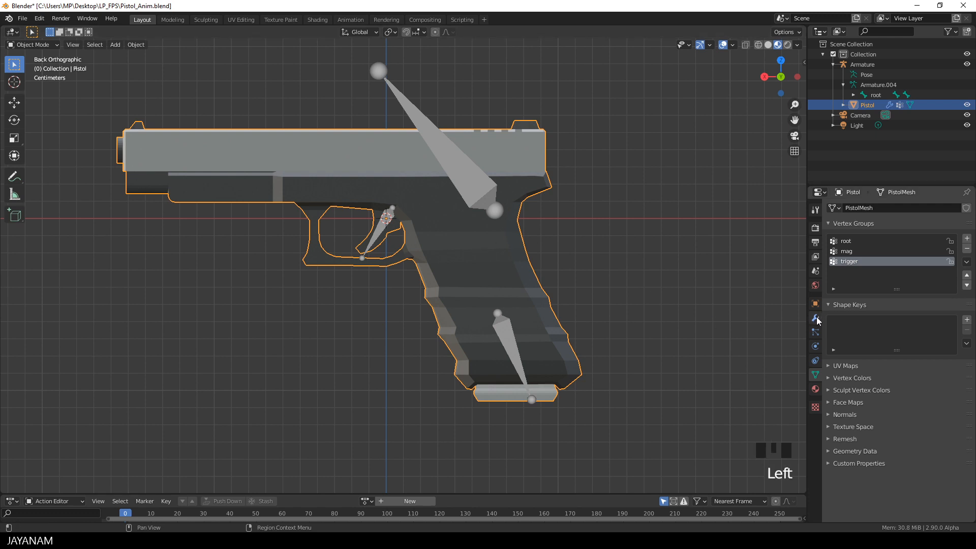
{"action": "left_click", "coordinate": [815, 317]}
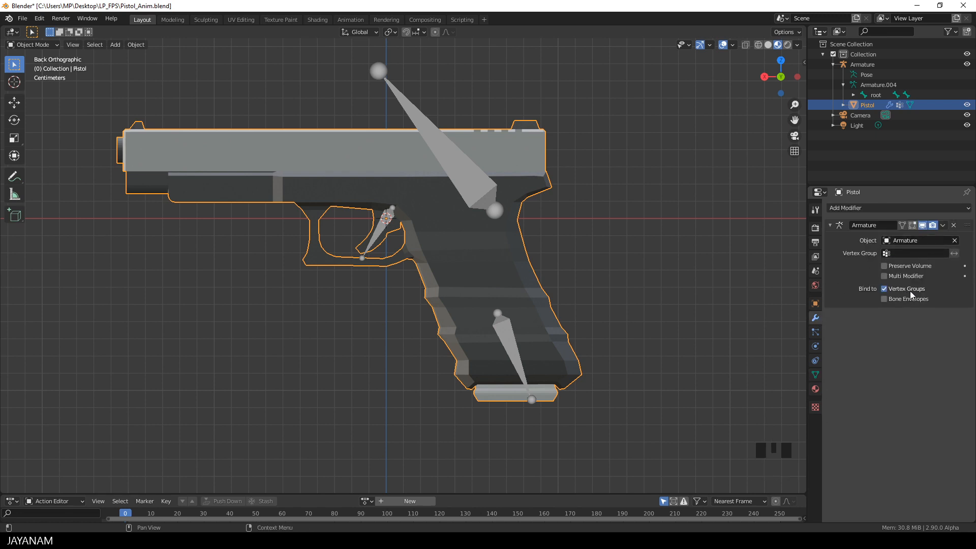
{"action": "mouse_move", "coordinate": [768, 307]}
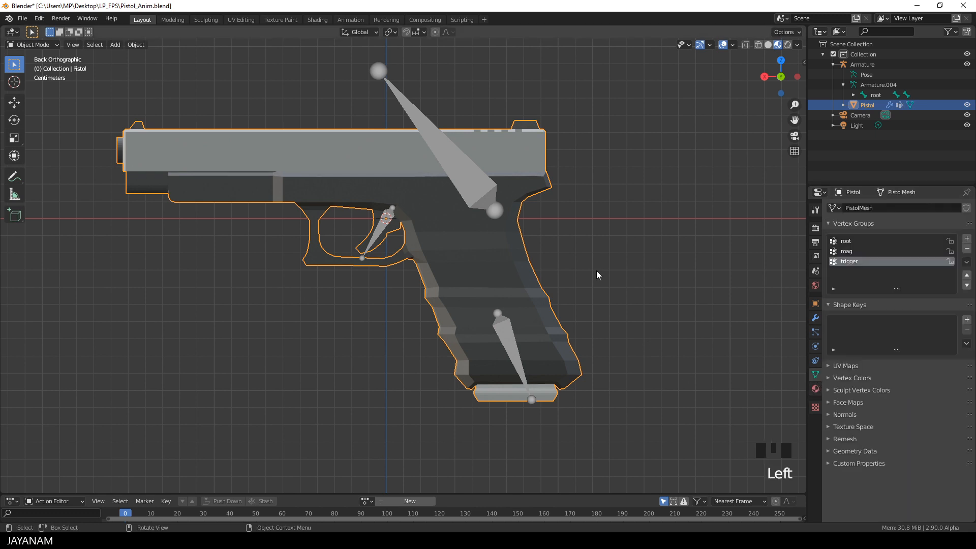
Step: Enter Edit Mode on the pistol, select all, and adjust the linked selection
{"action": "key", "text": "Tab"}
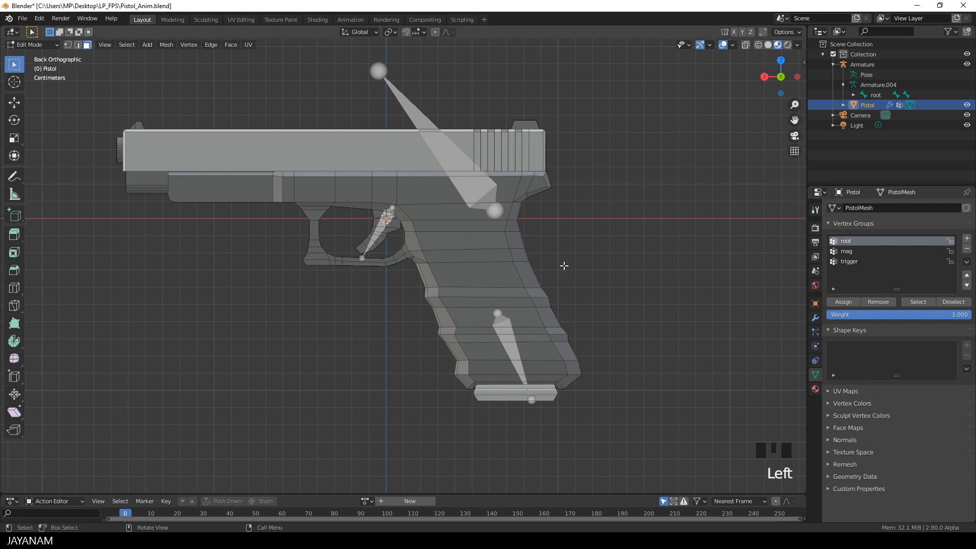
{"action": "key", "text": "a"}
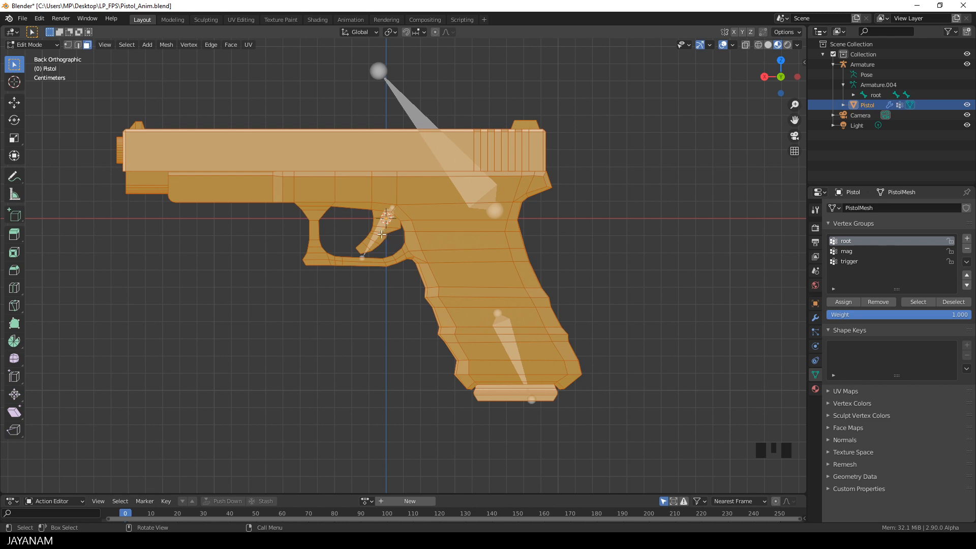
{"action": "key", "text": "shift+l"}
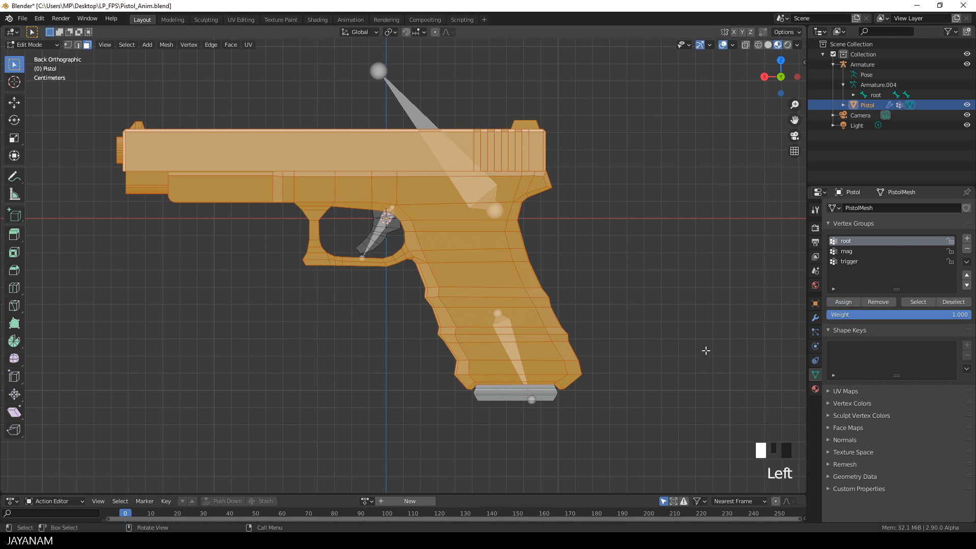
{"action": "mouse_move", "coordinate": [953, 301]}
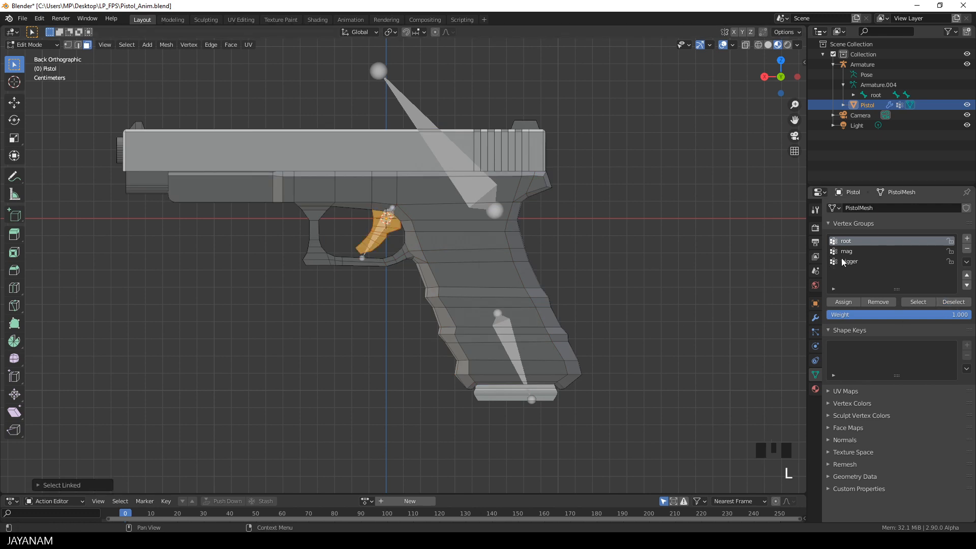
Step: Assign the trigger piece to the trigger group and the magazine piece to mag
{"action": "left_click", "coordinate": [849, 261]}
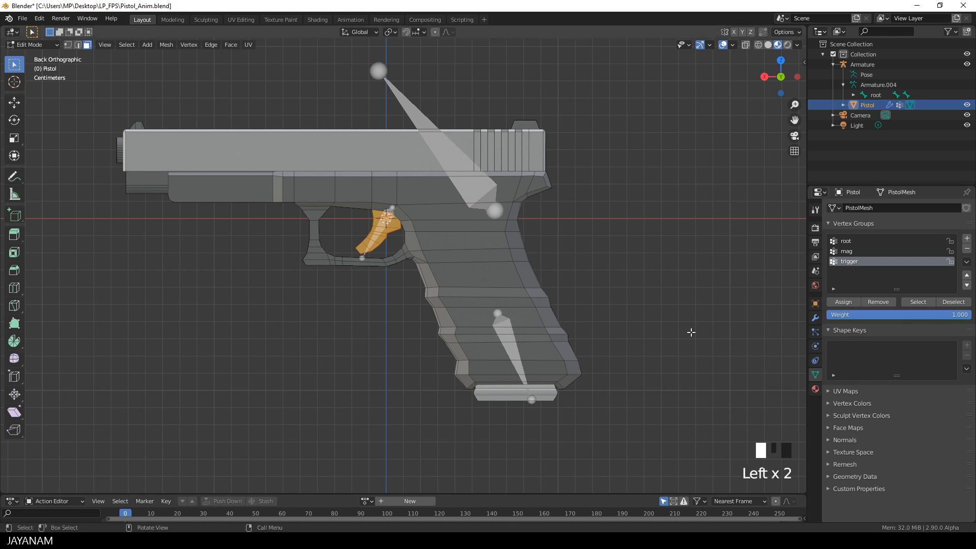
{"action": "left_click", "coordinate": [953, 302]}
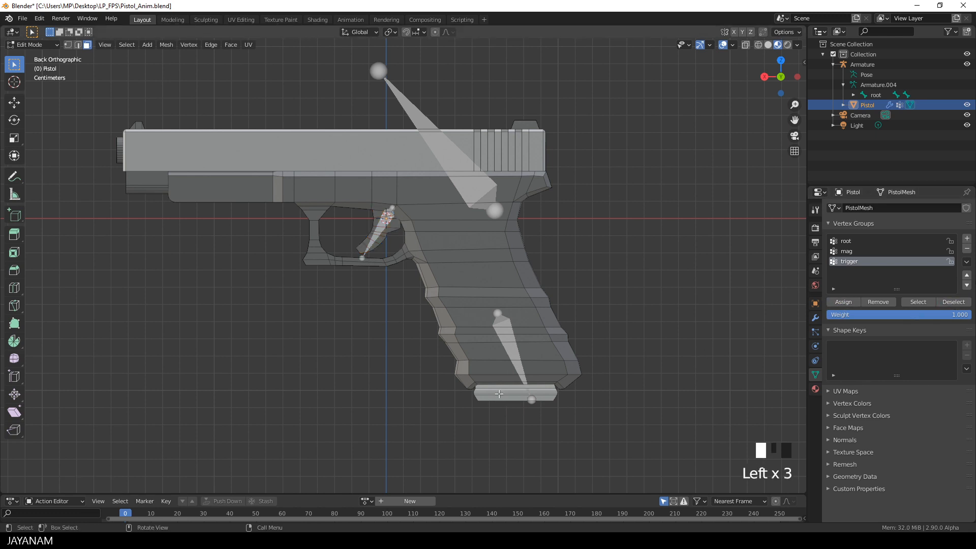
{"action": "key", "text": "l"}
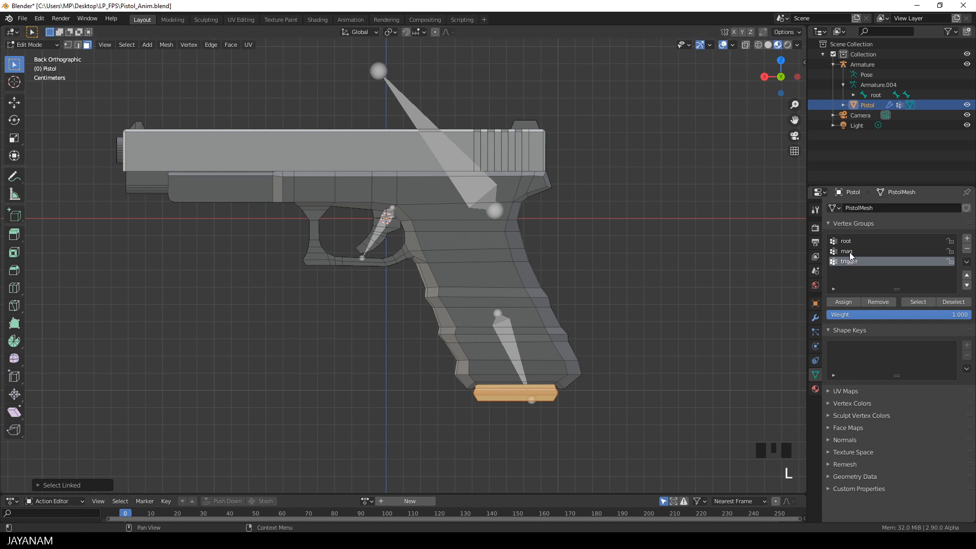
{"action": "left_click", "coordinate": [871, 250]}
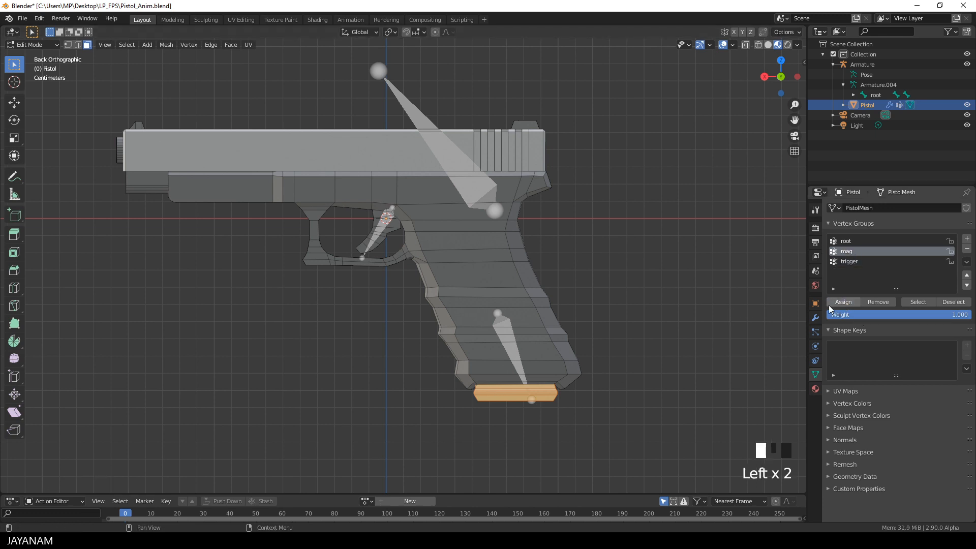
{"action": "left_click", "coordinate": [953, 302]}
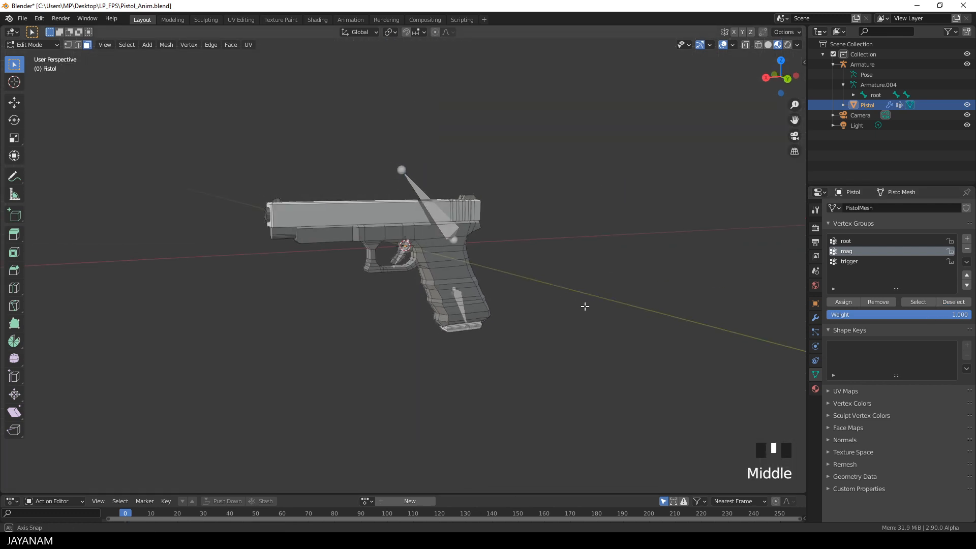
Step: Enter Pose Mode on the armature and rotate the root bone to tilt the pistol
{"action": "key", "text": "Tab"}
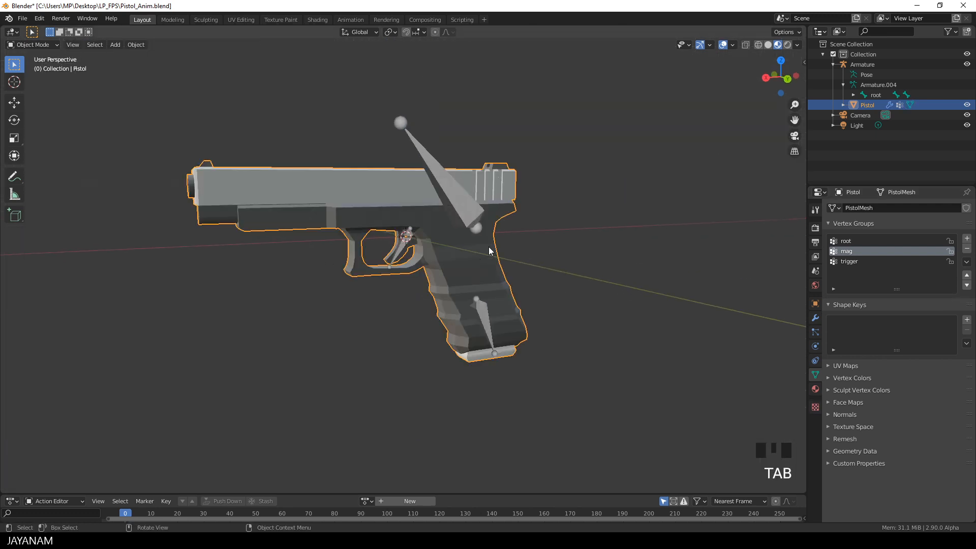
{"action": "left_click", "coordinate": [863, 64]}
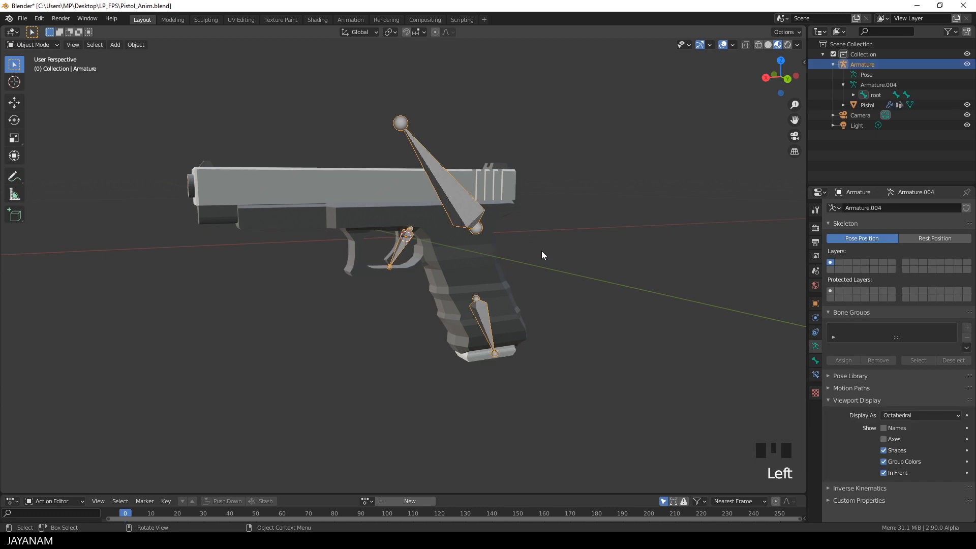
{"action": "key", "text": "ctrl+tab"}
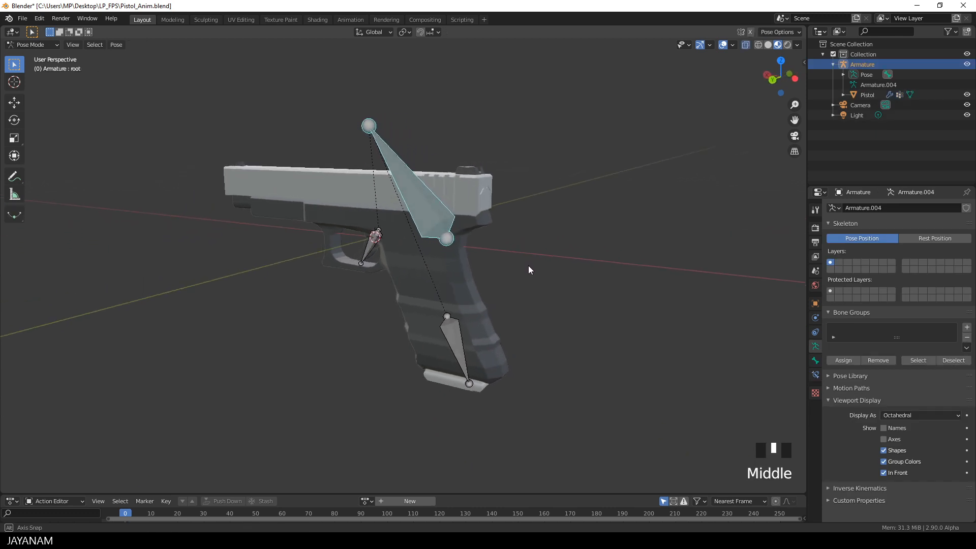
{"action": "key", "text": "r"}
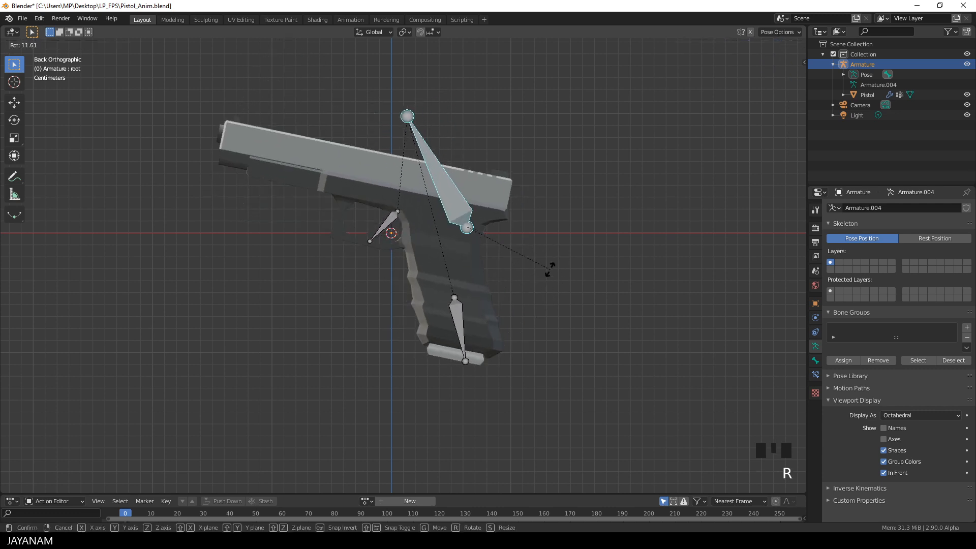
{"action": "scroll", "scroll_direction": "up", "scroll_amount": 3}
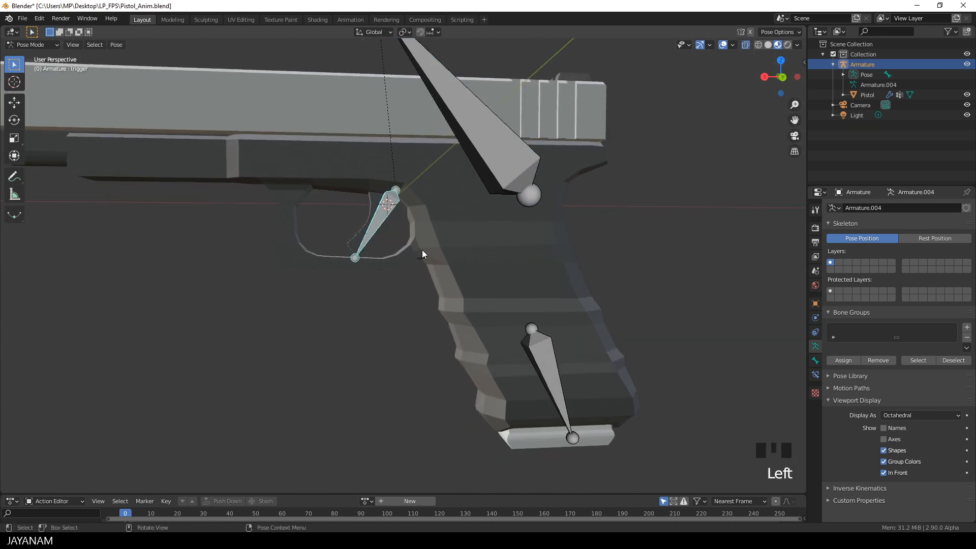
Step: Rotate the trigger bone to pull the trigger and slide the mag bone out of the grip
{"action": "key", "text": "r"}
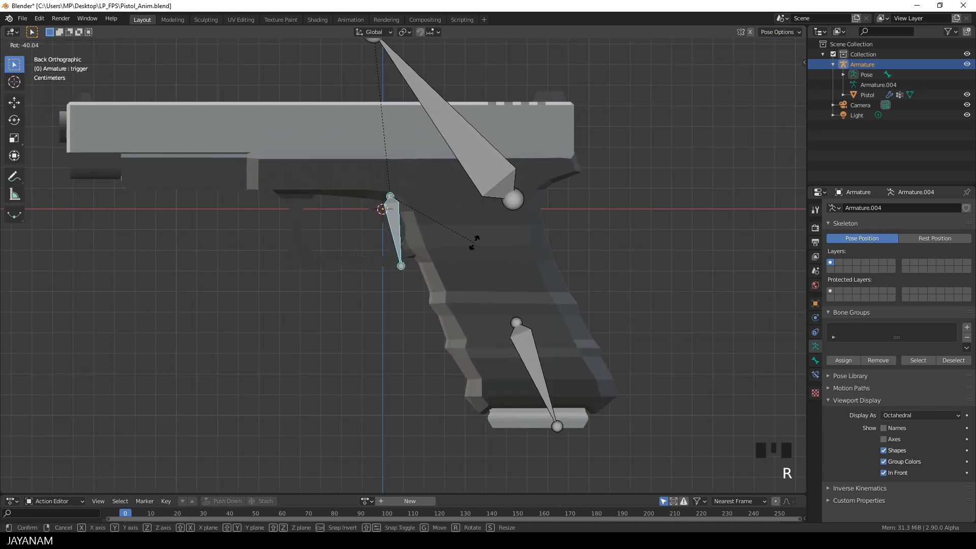
{"action": "mouse_move", "coordinate": [426, 254]}
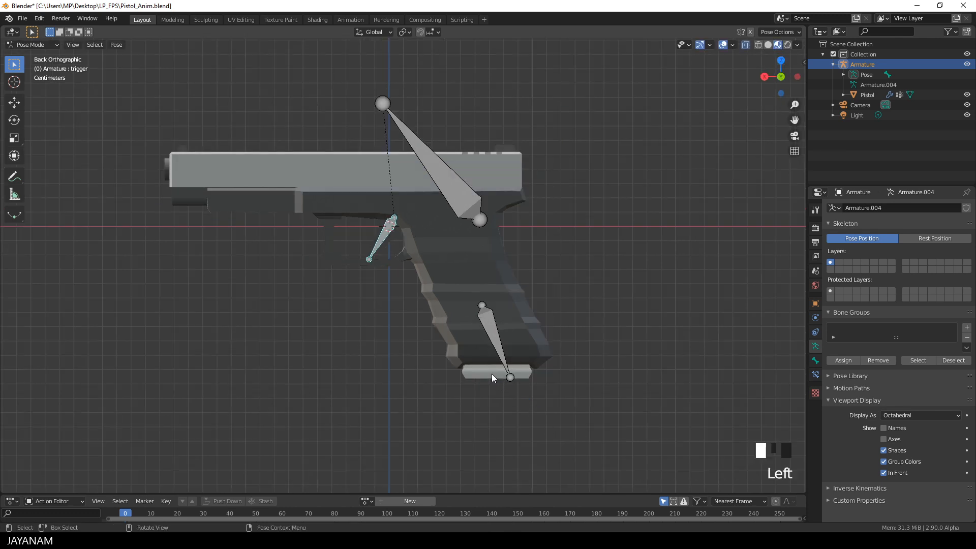
{"action": "left_click", "coordinate": [488, 336]}
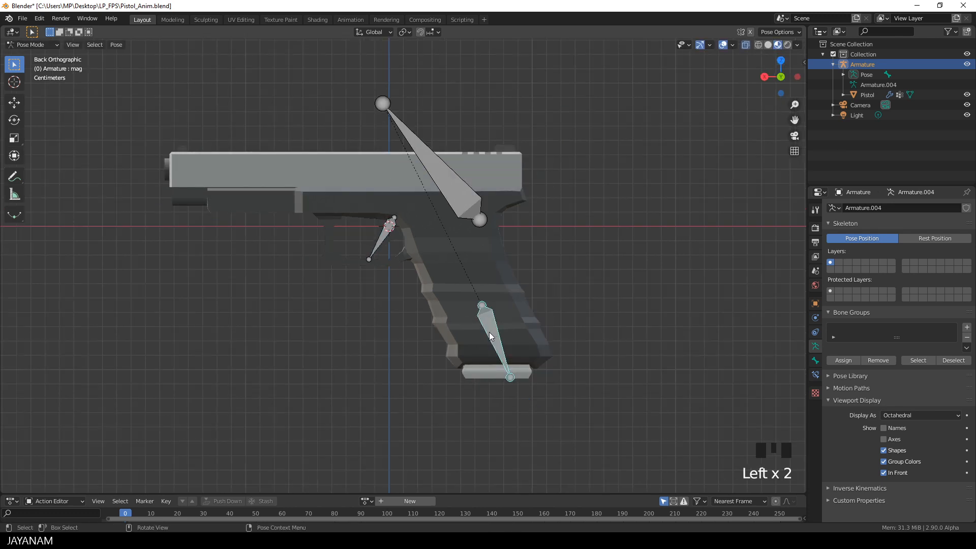
{"action": "key", "text": "g"}
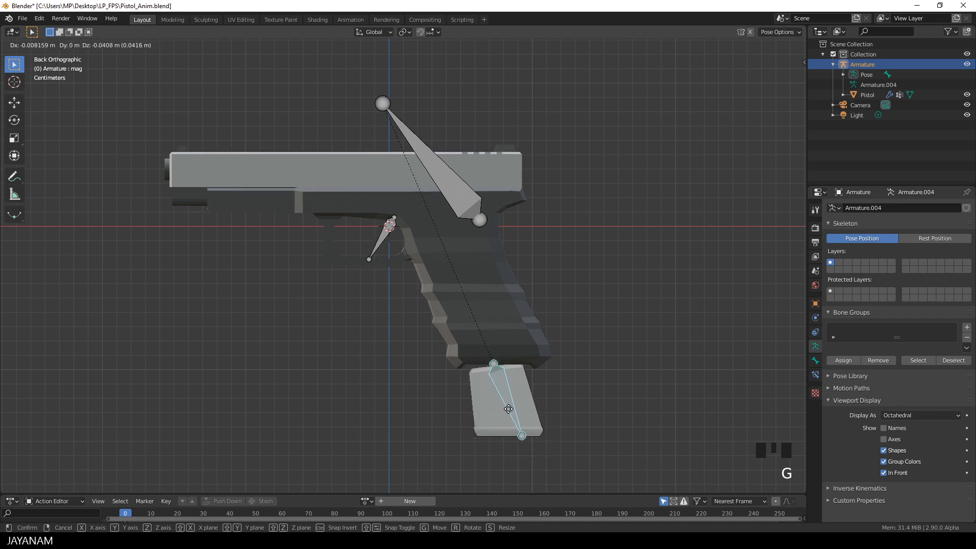
{"action": "scroll", "scroll_direction": "down", "scroll_amount": 3}
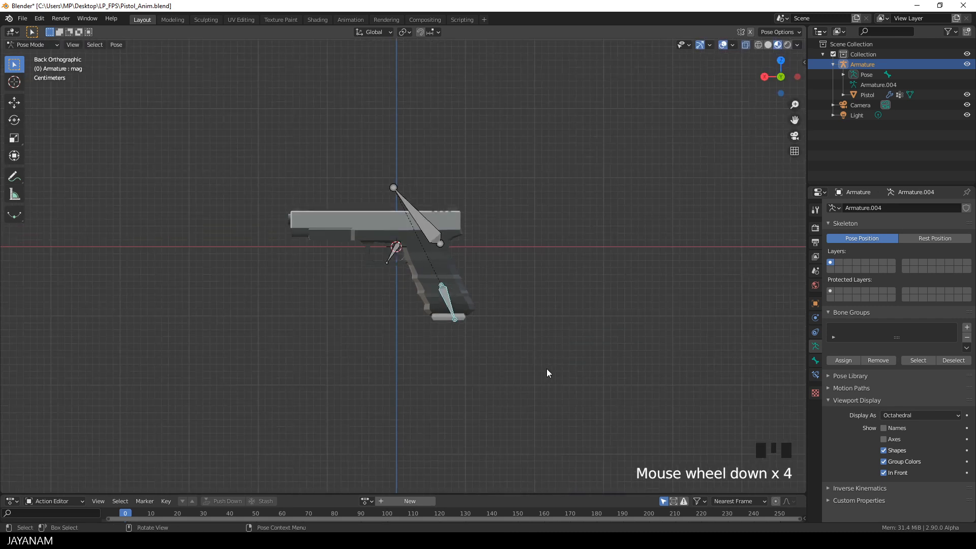
Step: Play Pistol_Idle, then switch to the Pistol_Aim action and view frames 10 and 9
{"action": "scroll", "scroll_direction": "up", "scroll_amount": 3}
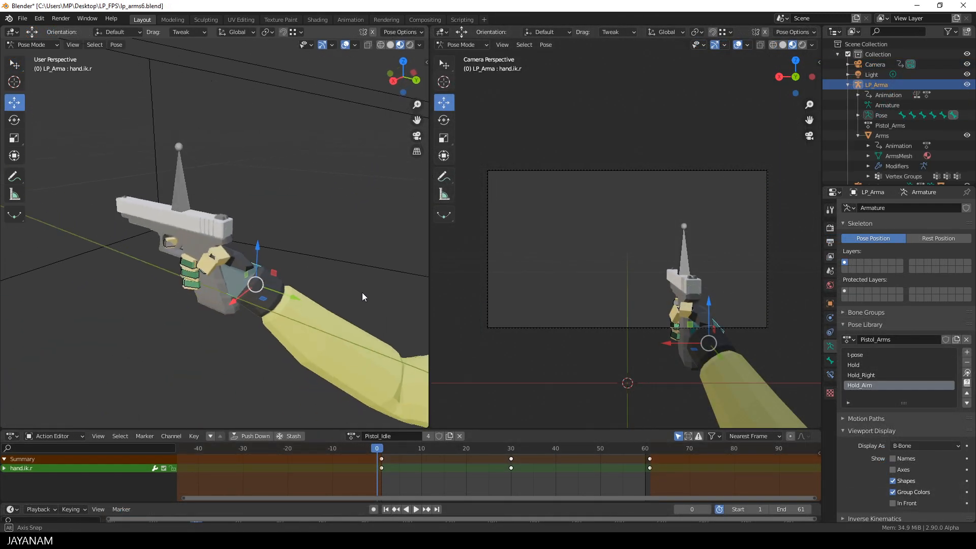
{"action": "key", "text": "g"}
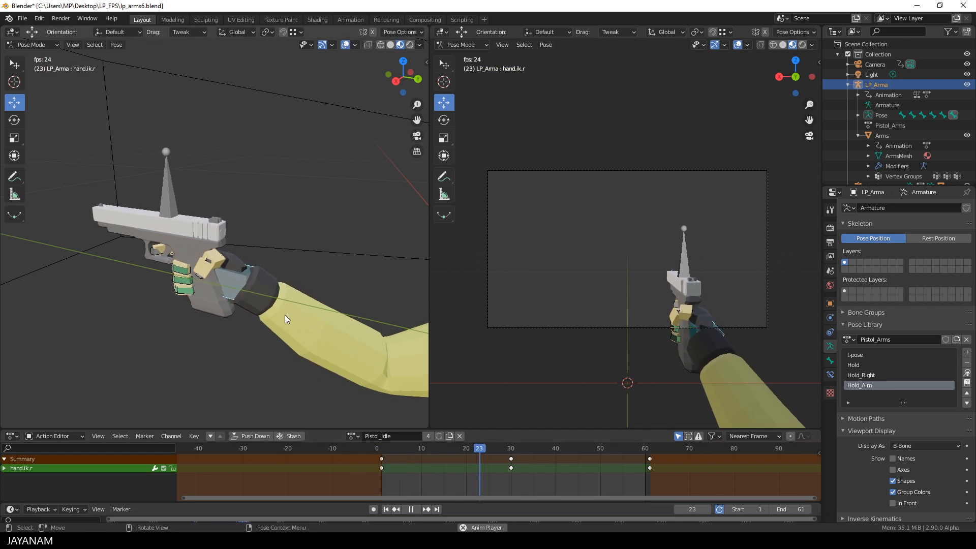
{"action": "left_click", "coordinate": [421, 447]}
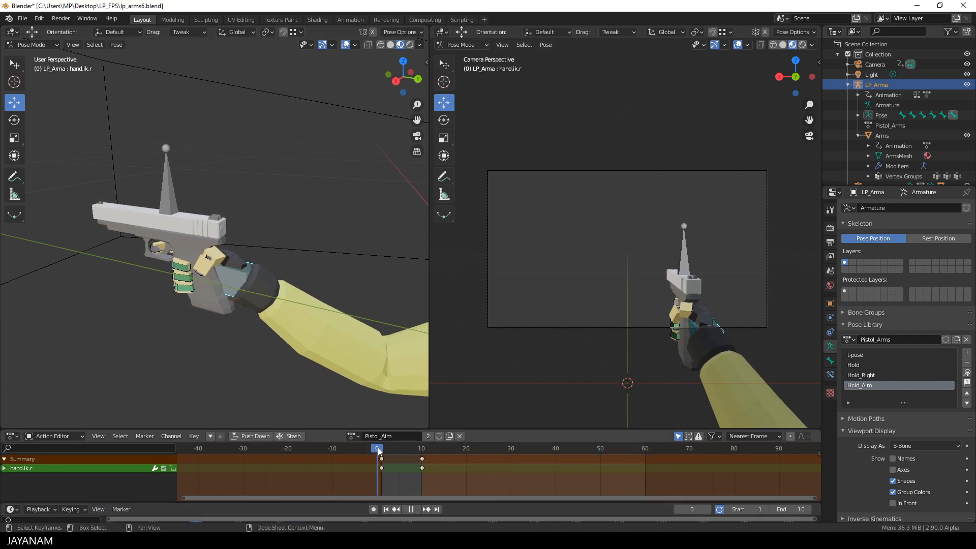
{"action": "left_click", "coordinate": [422, 448]}
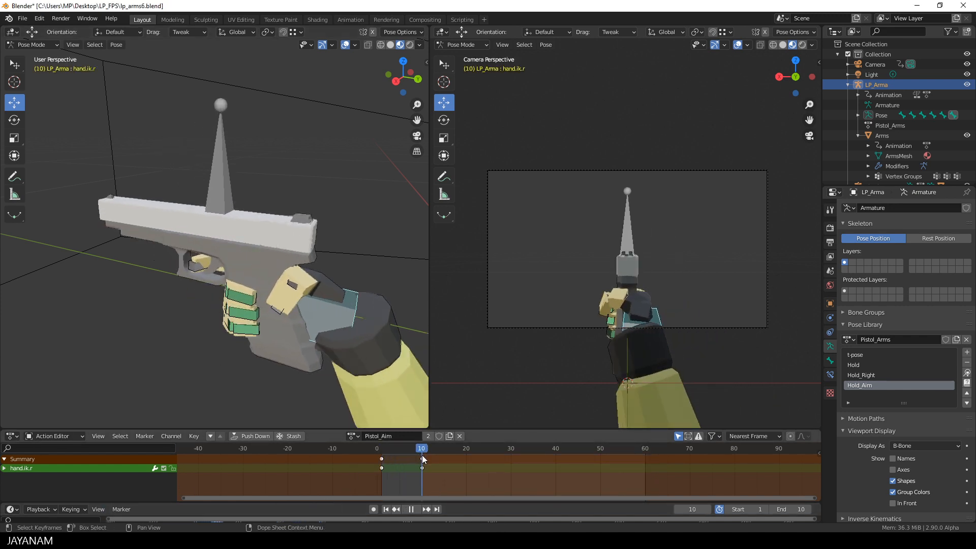
{"action": "left_click", "coordinate": [418, 449]}
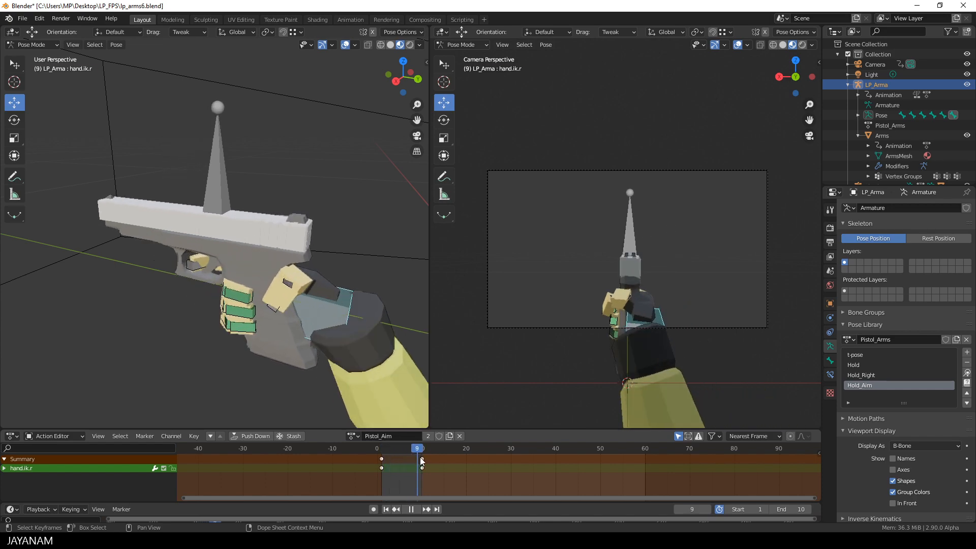